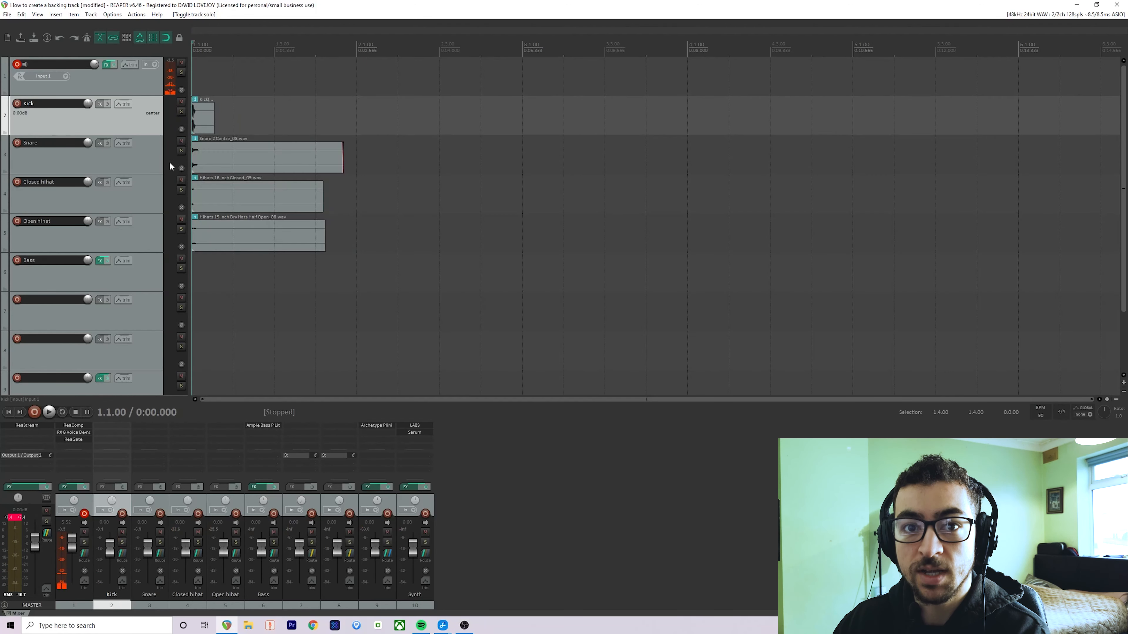
# Solo the Open hihat track and play it back on its own.
pyautogui.click(181, 150)
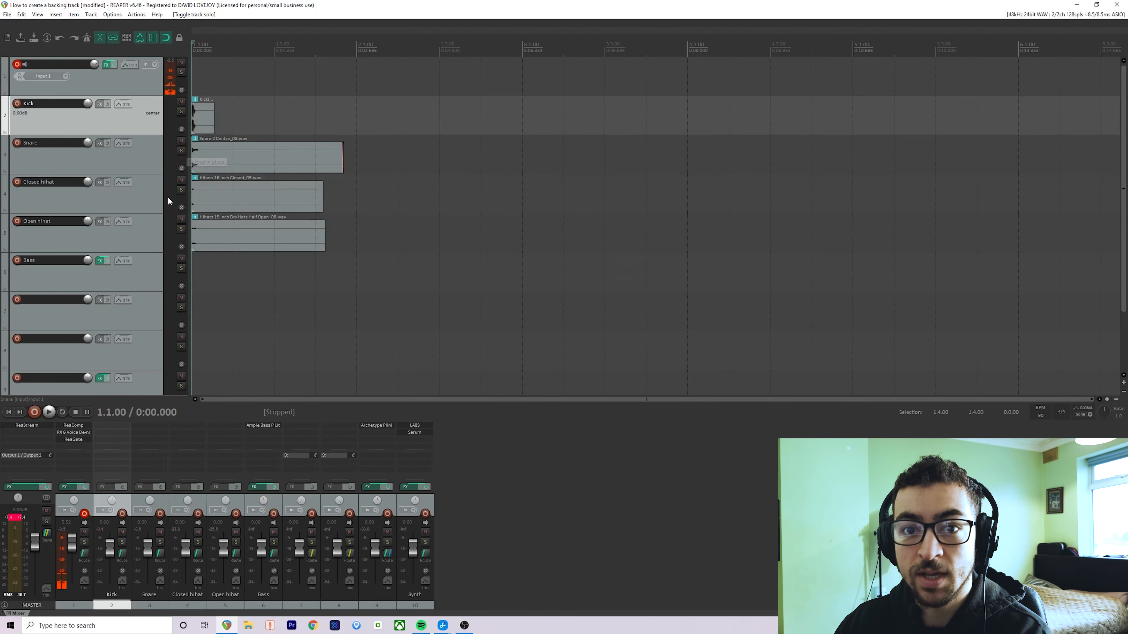
pyautogui.moveTo(180, 194)
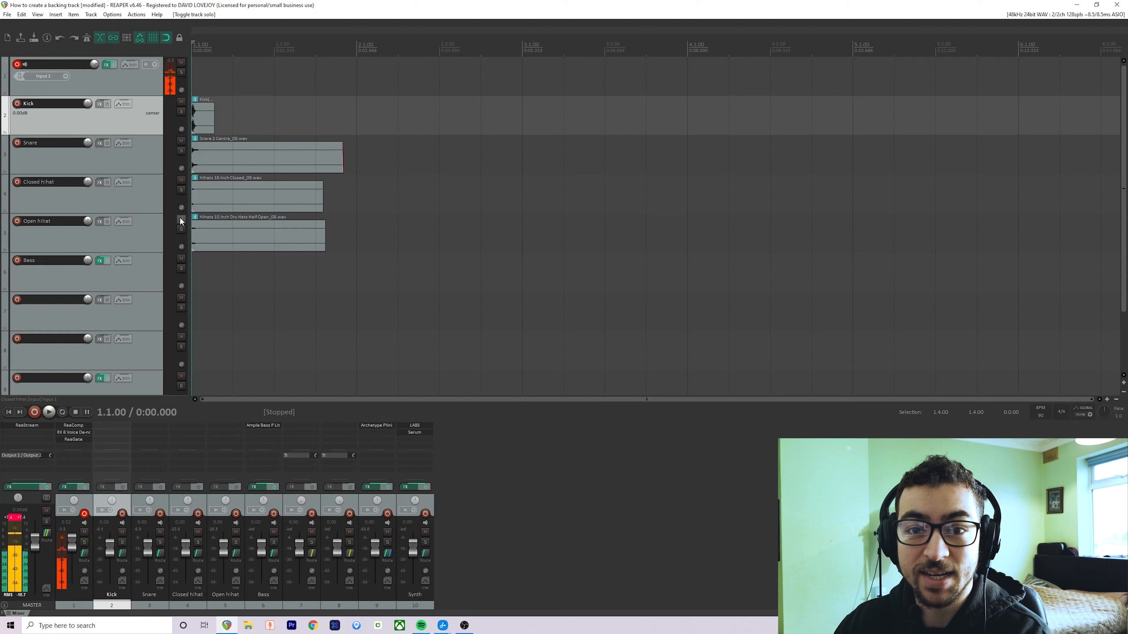
pyautogui.click(181, 229)
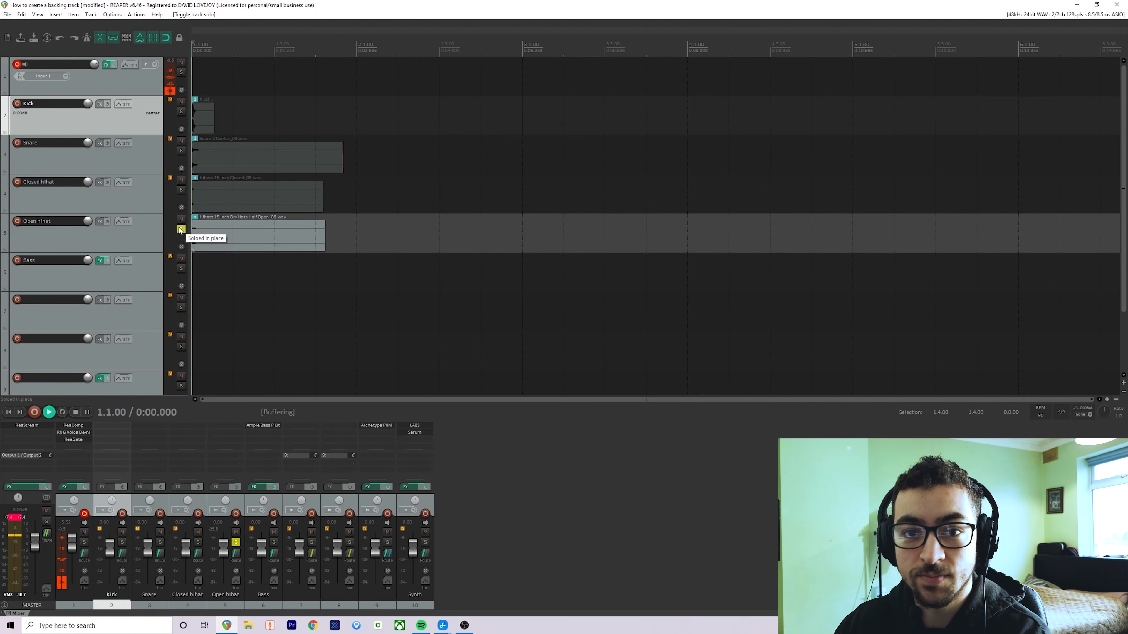
pyautogui.click(181, 228)
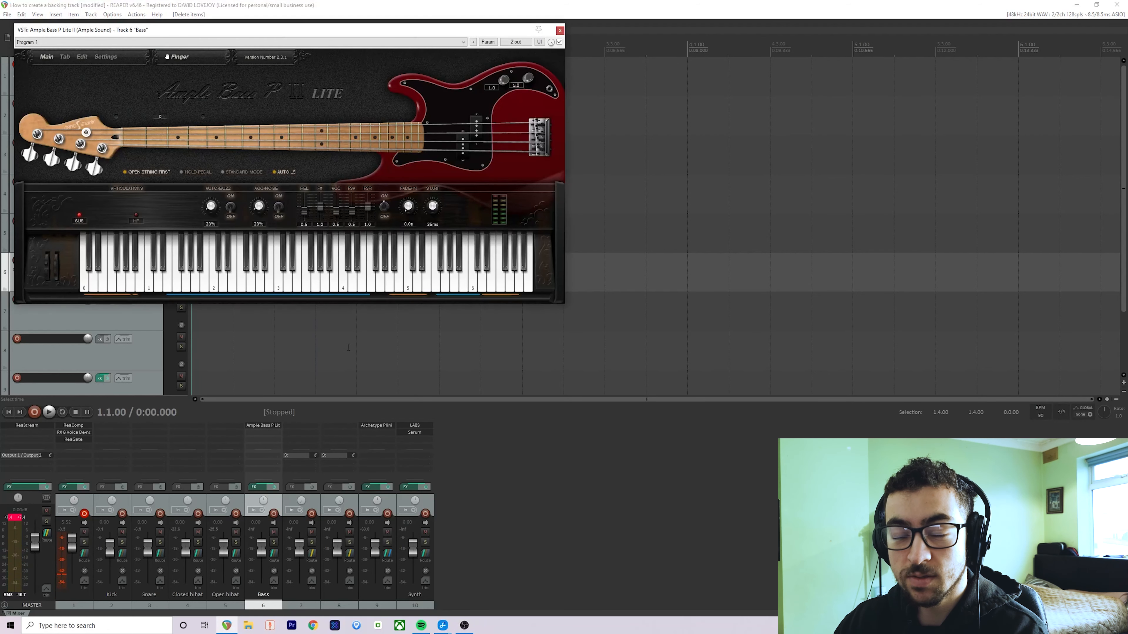
# Inspect the Ample Bass and Archetype Plini plugins, then leave only Serum on the Synth track.
pyautogui.click(334, 286)
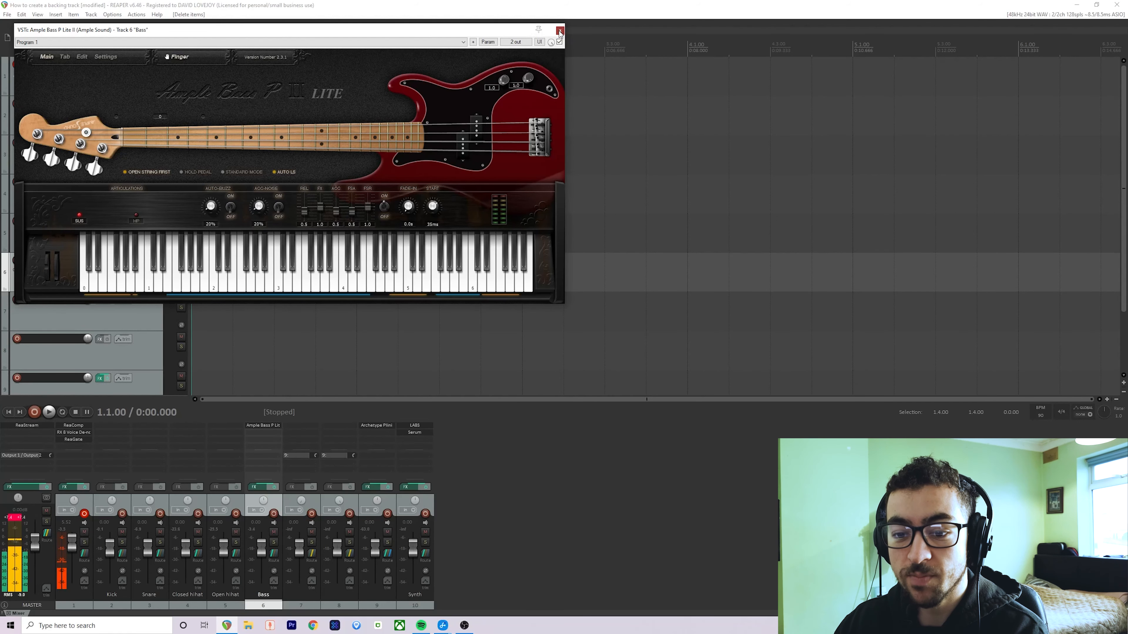
pyautogui.click(559, 30)
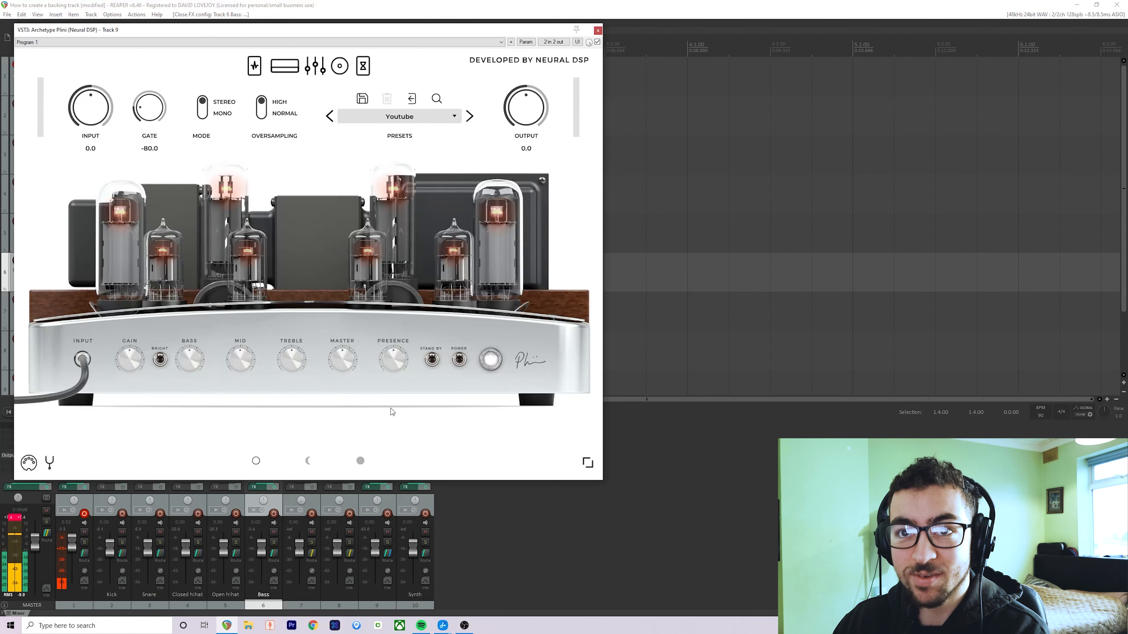
pyautogui.moveTo(419, 323)
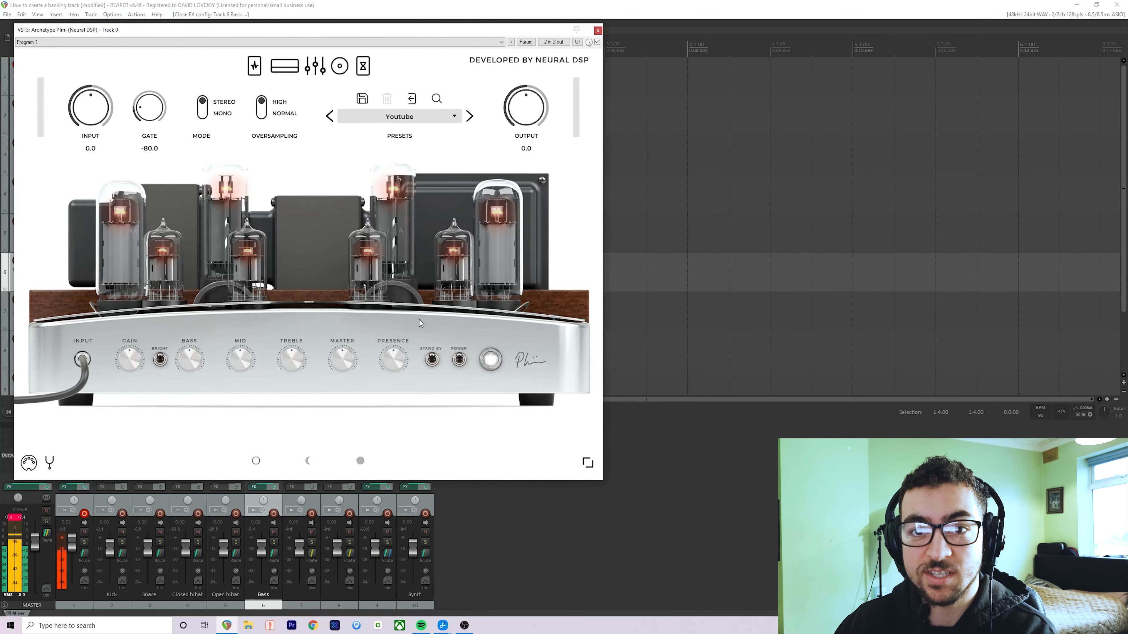
pyautogui.moveTo(426, 328)
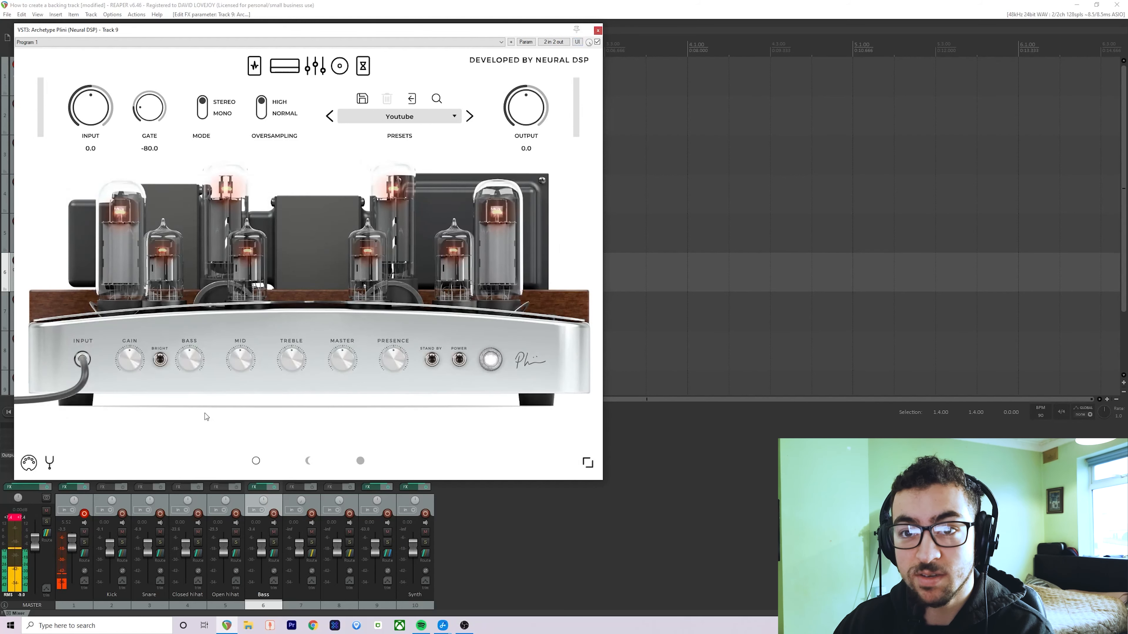
pyautogui.click(598, 30)
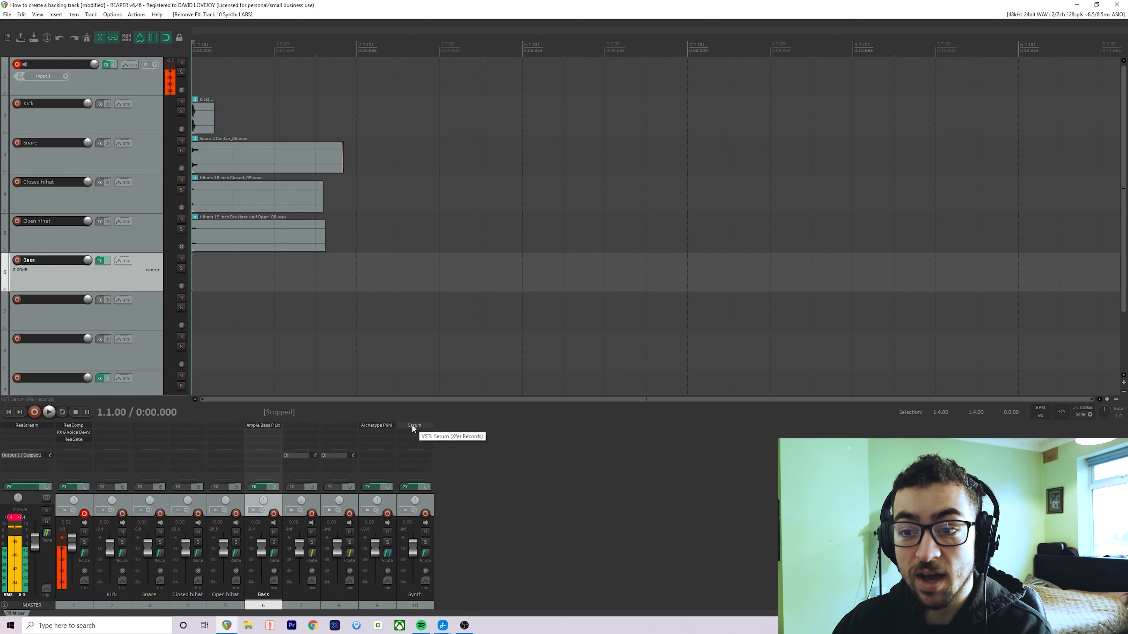
# Inspect the Serum pad on the Synth track, then mute the snare and both hi-hat tracks.
pyautogui.click(414, 426)
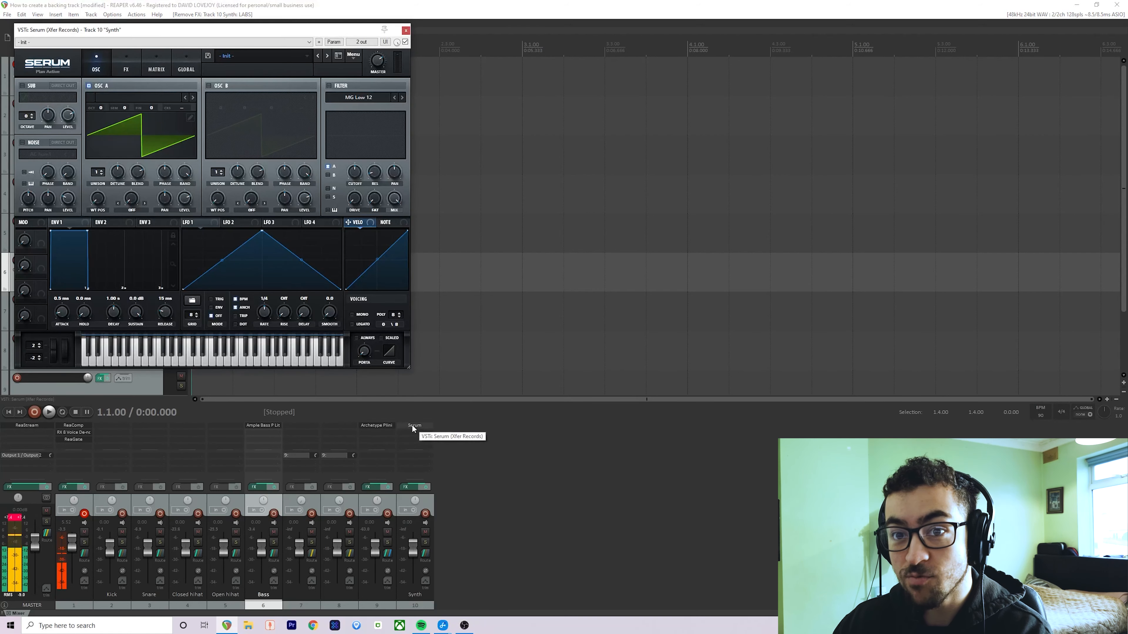
pyautogui.moveTo(293, 252)
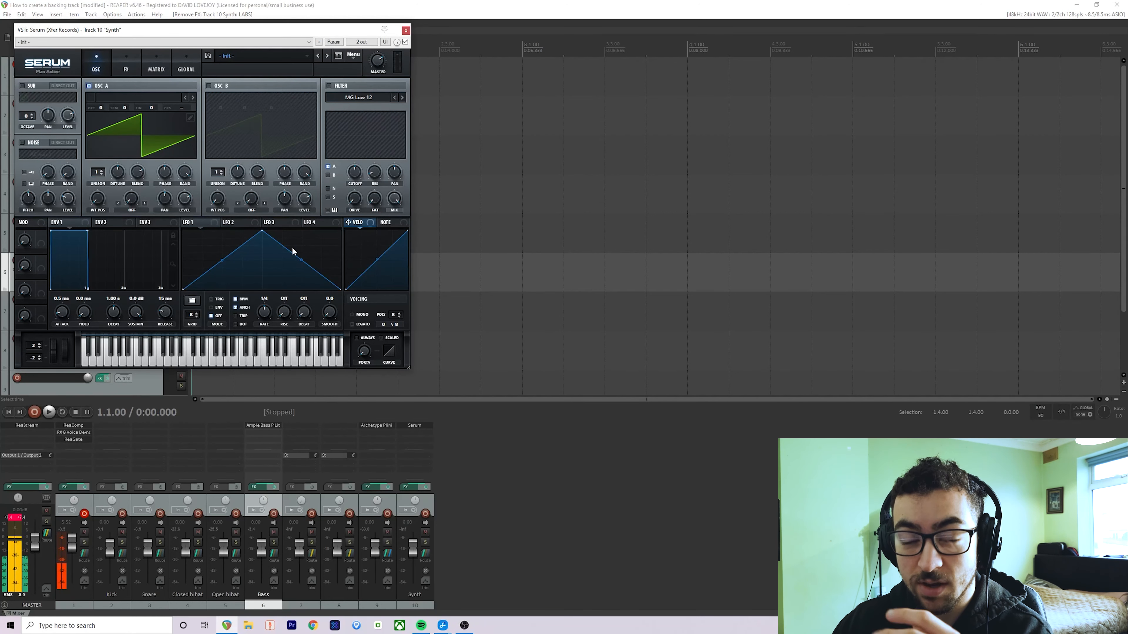
pyautogui.click(406, 31)
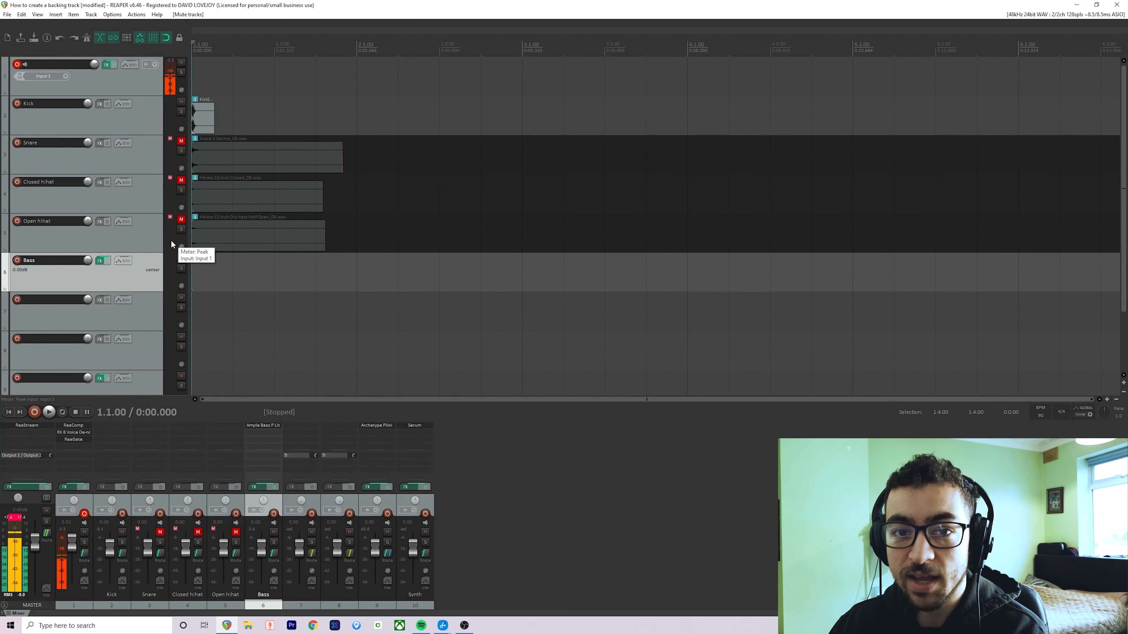
# Unmute the snare and place shortened snare hits on beats 2 and 4.
pyautogui.click(202, 119)
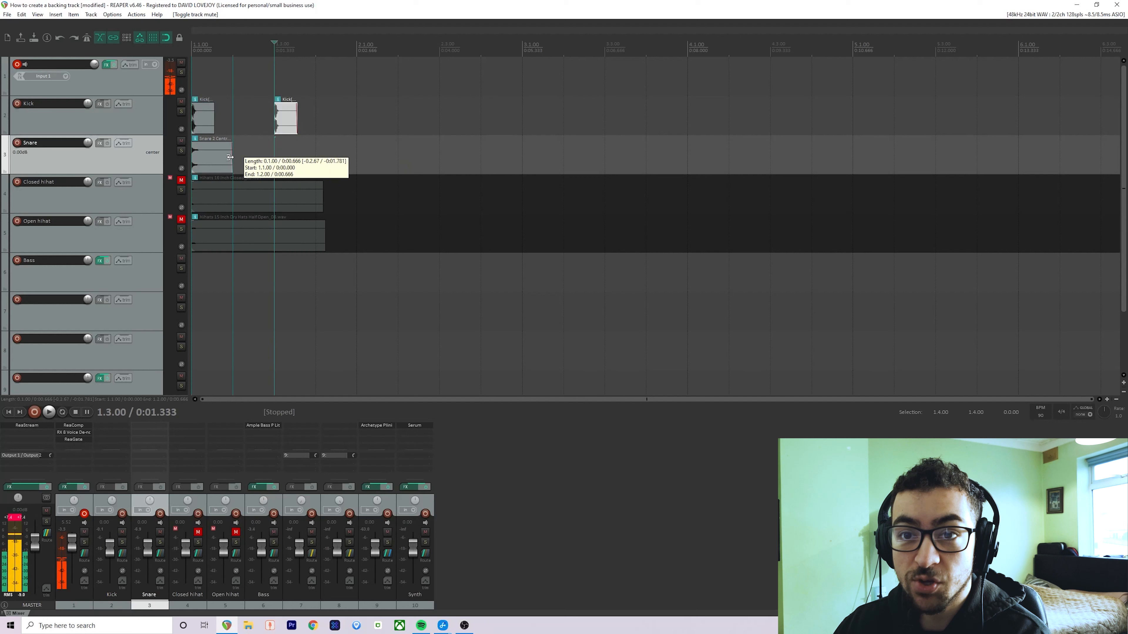
pyautogui.moveTo(208, 154); pyautogui.dragTo(252, 155)
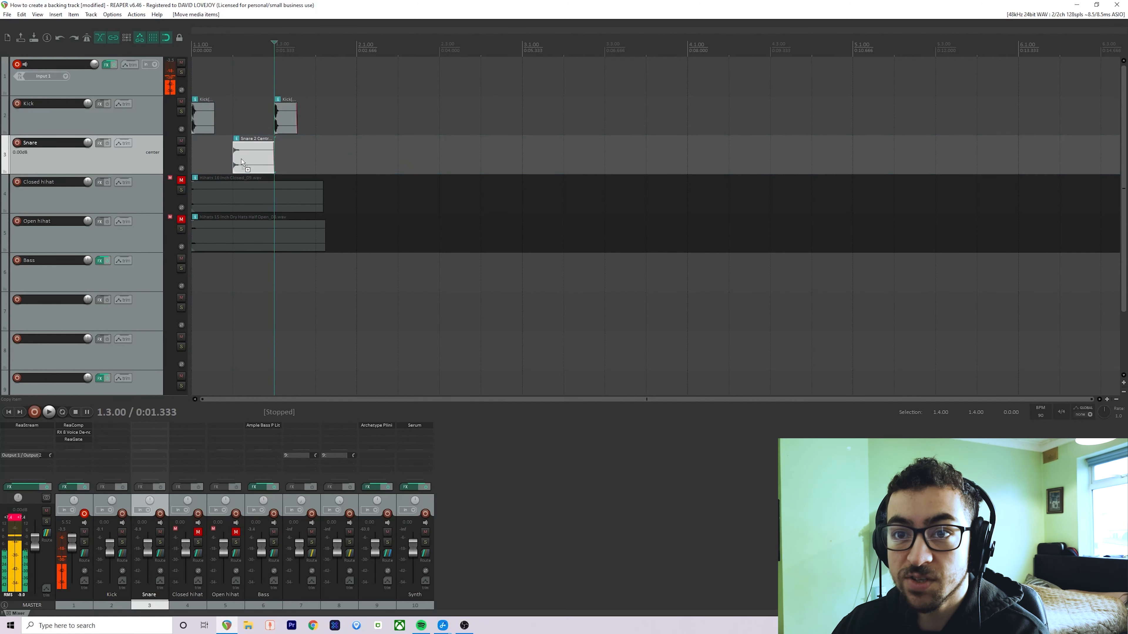
pyautogui.moveTo(253, 154); pyautogui.dragTo(334, 155)
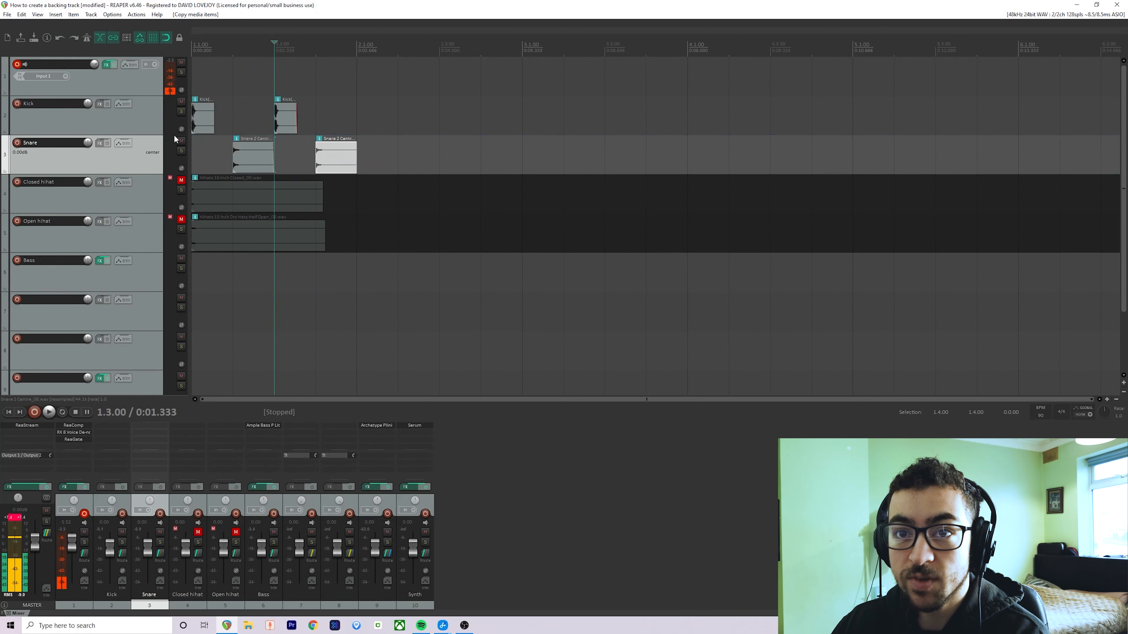
# Play the beat from the start, then unmute the closed hi-hat track.
pyautogui.click(8, 411)
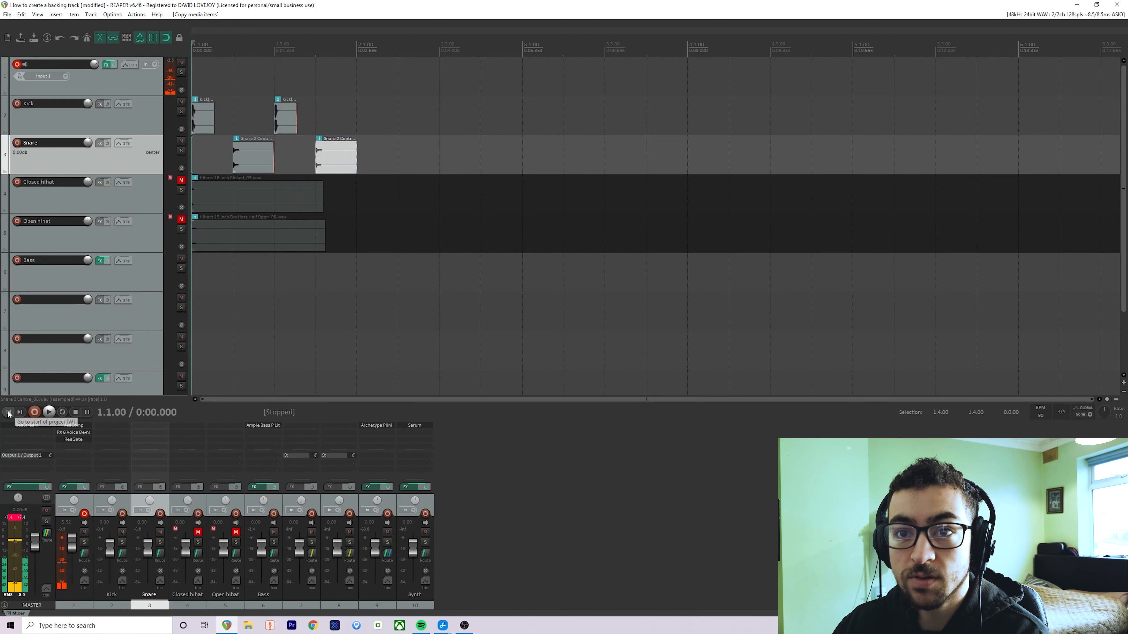
pyautogui.click(50, 412)
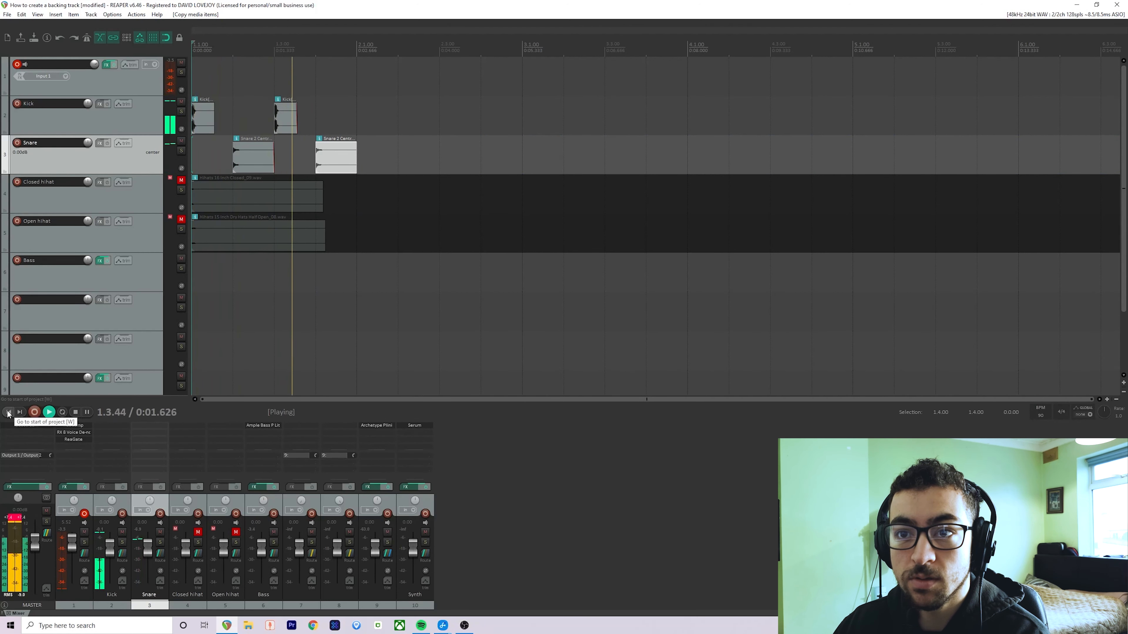
pyautogui.click(181, 181)
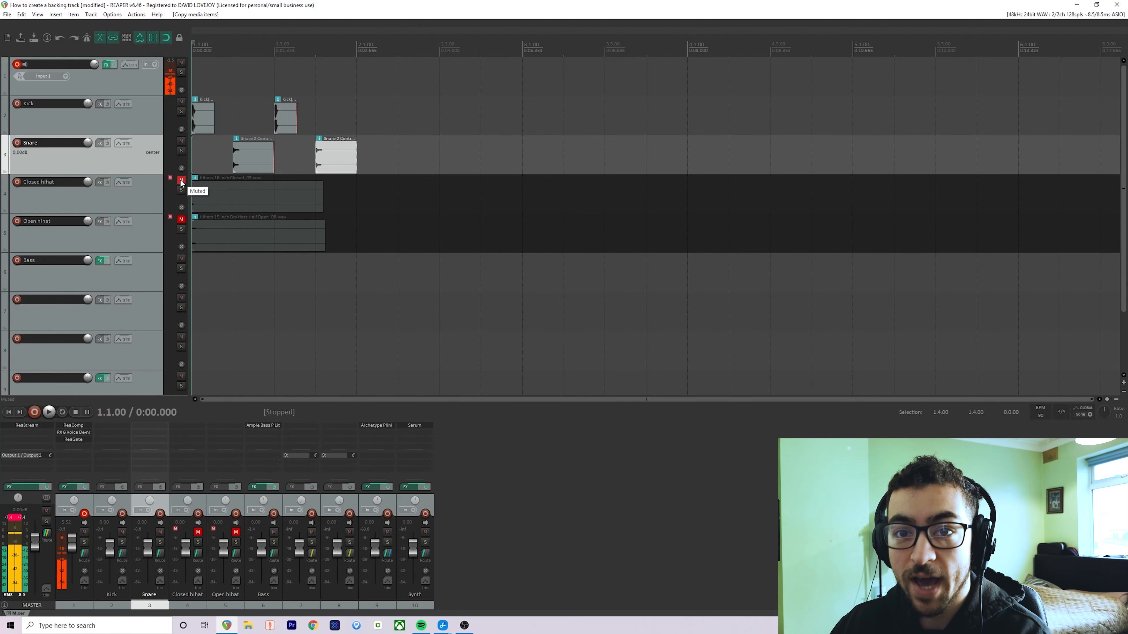
pyautogui.click(180, 181)
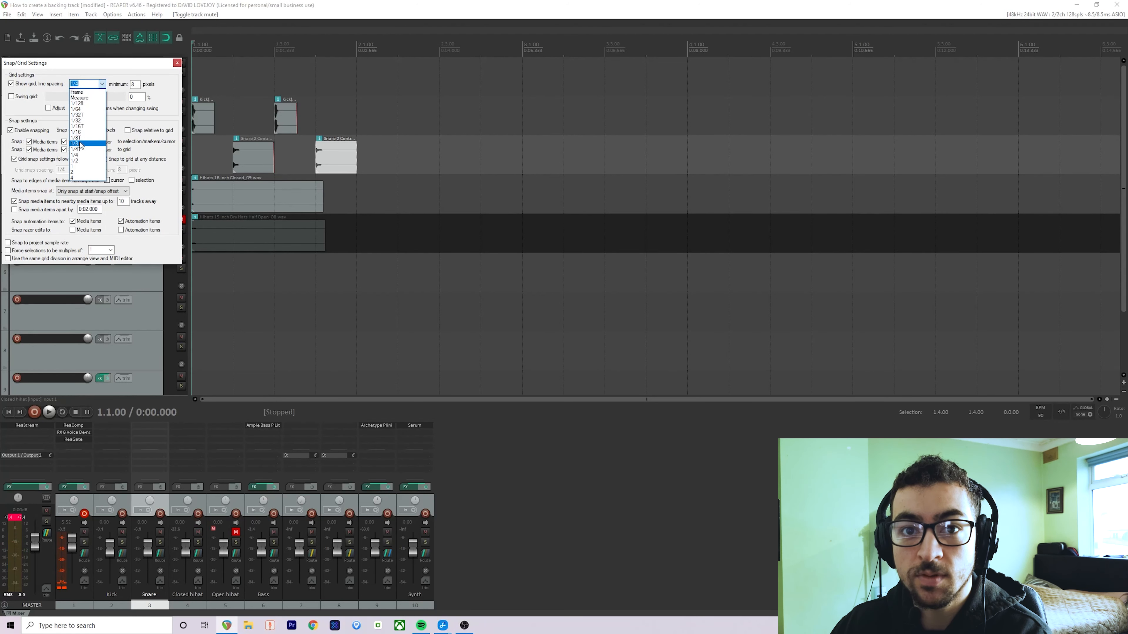
# Choose a finer grid spacing and fill bar 1 with repeated short closed hi-hat hits.
pyautogui.click(177, 62)
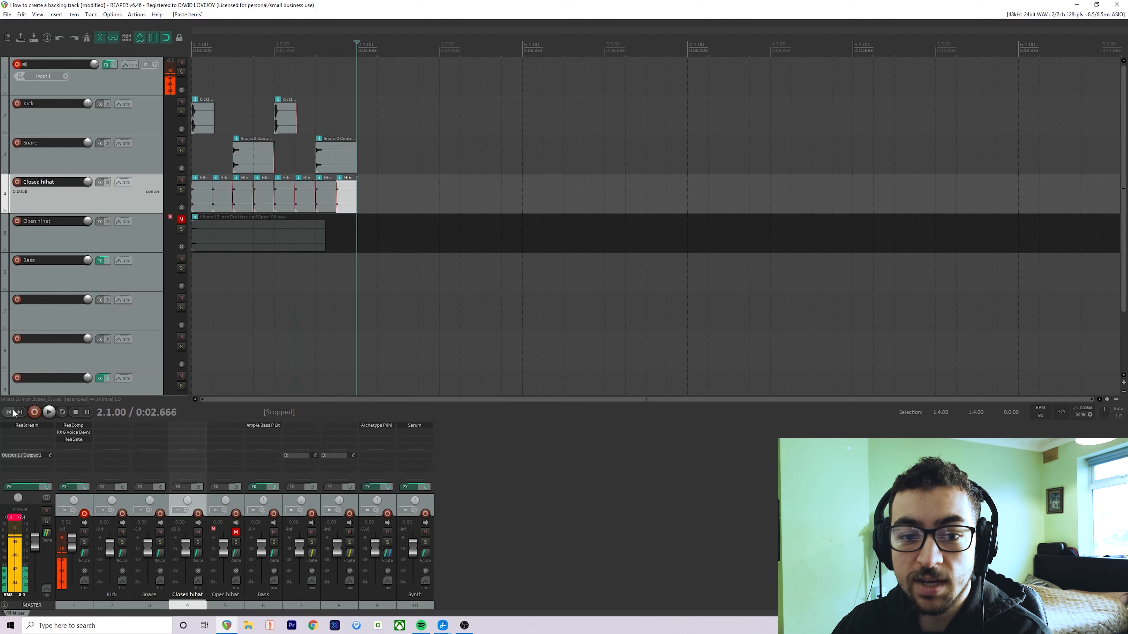
pyautogui.click(49, 412)
pyautogui.write(' L')
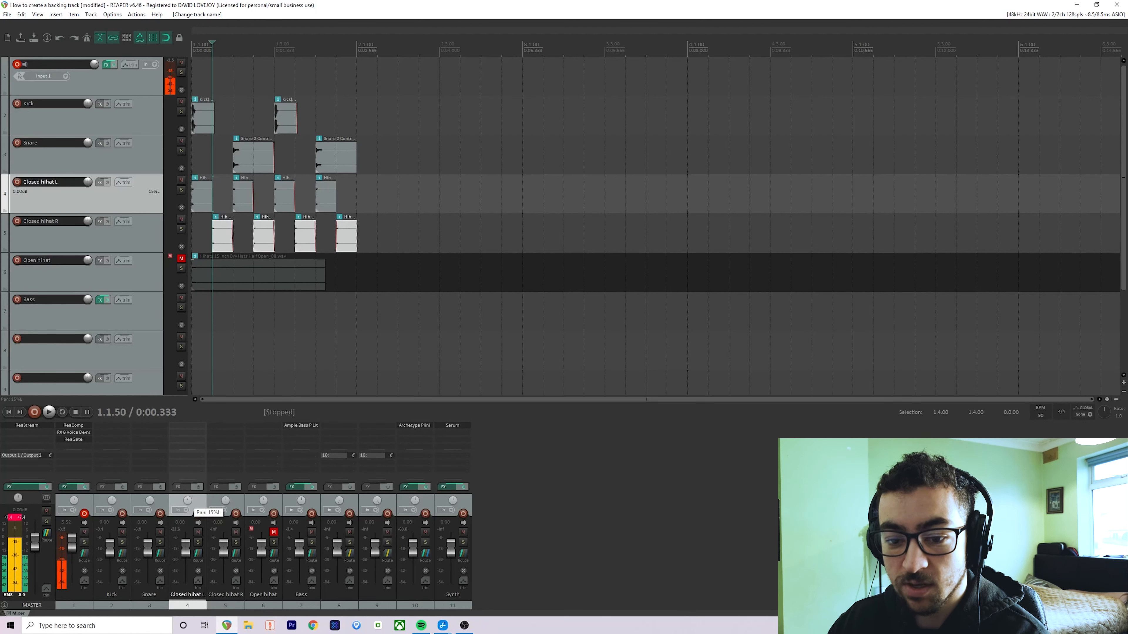
# Pan the Closed hihat L track 15% to the left.
pyautogui.moveTo(185, 522); pyautogui.dragTo(185, 529)
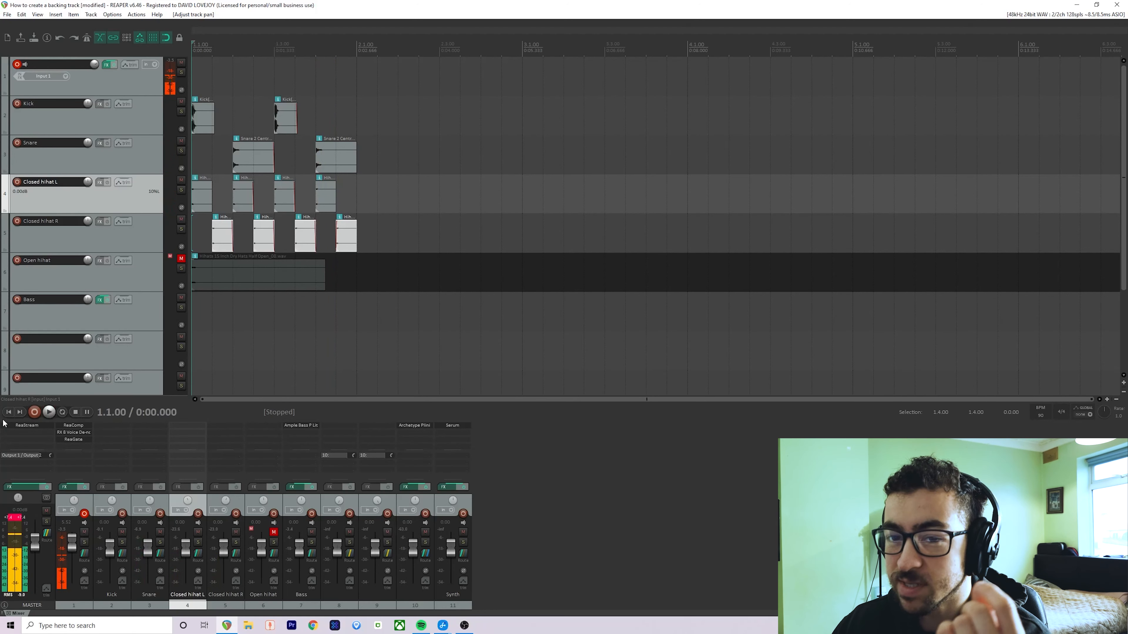
# Move the bar's last hit to the Open hihat track and add extra kick hits to the groove.
pyautogui.click(181, 259)
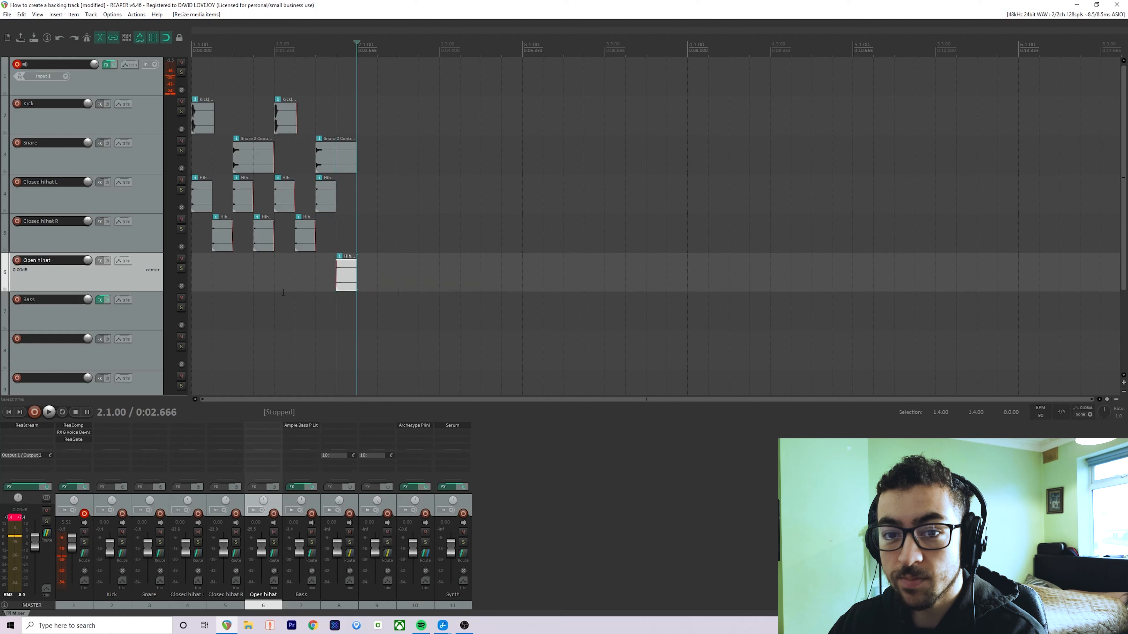
pyautogui.click(48, 412)
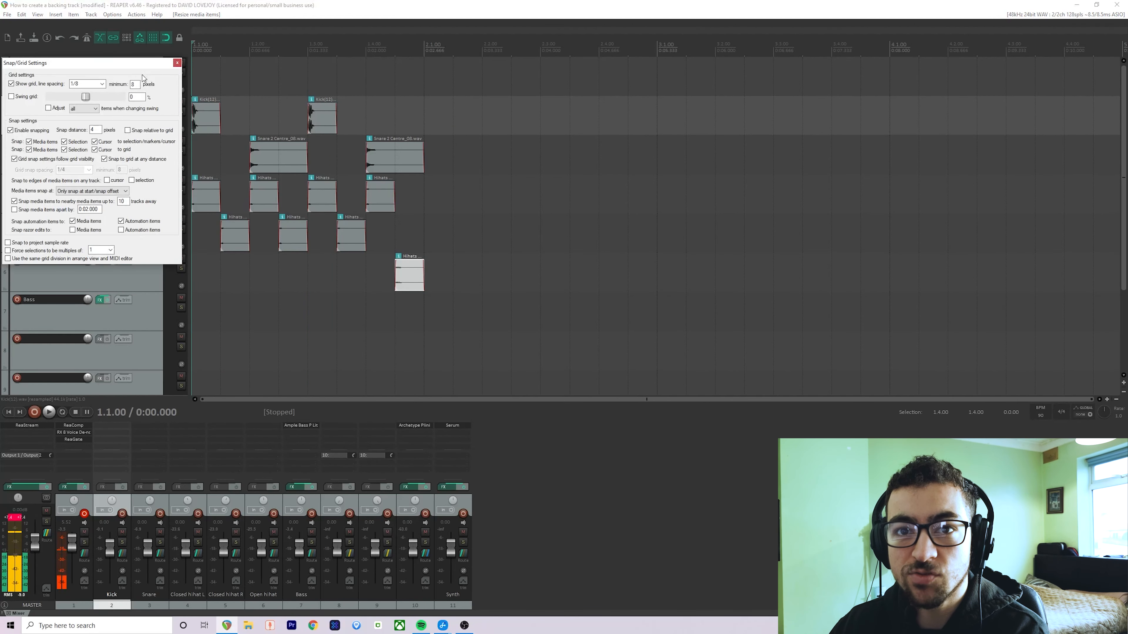
pyautogui.click(101, 84)
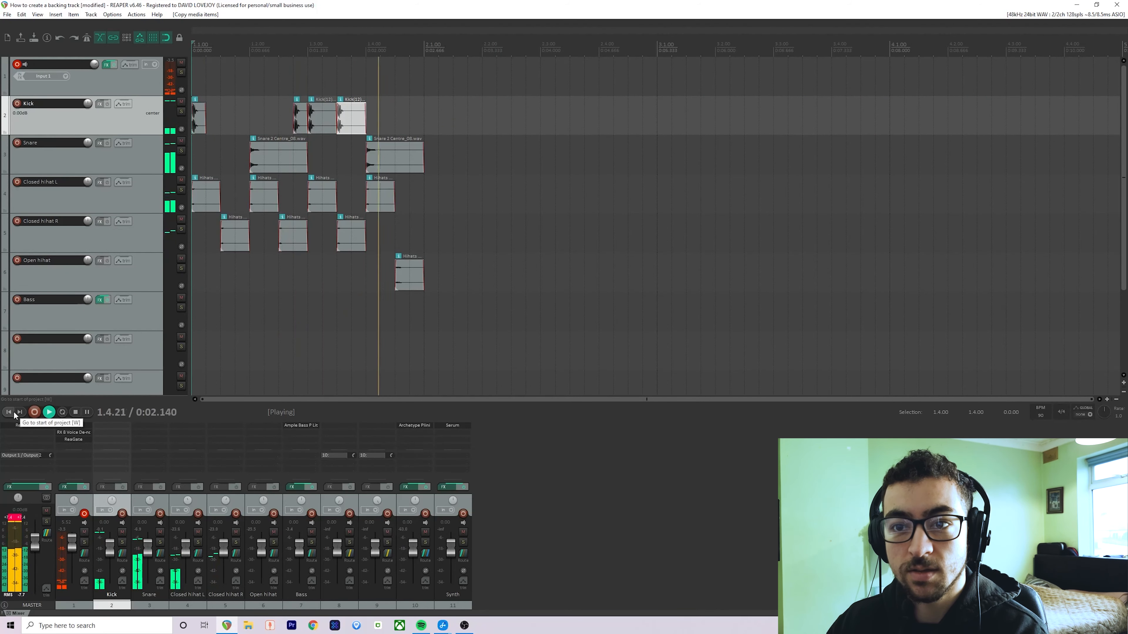
pyautogui.click(8, 412)
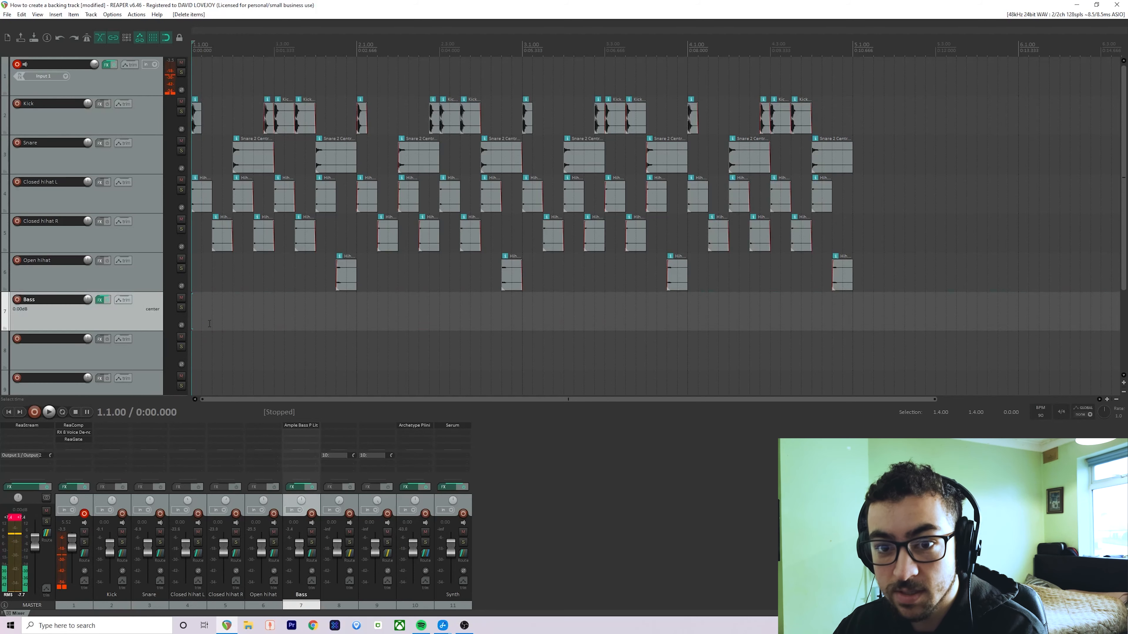
# Create a bass MIDI item in bar 1 with one sustained whole-bar note.
pyautogui.doubleClick(209, 324)
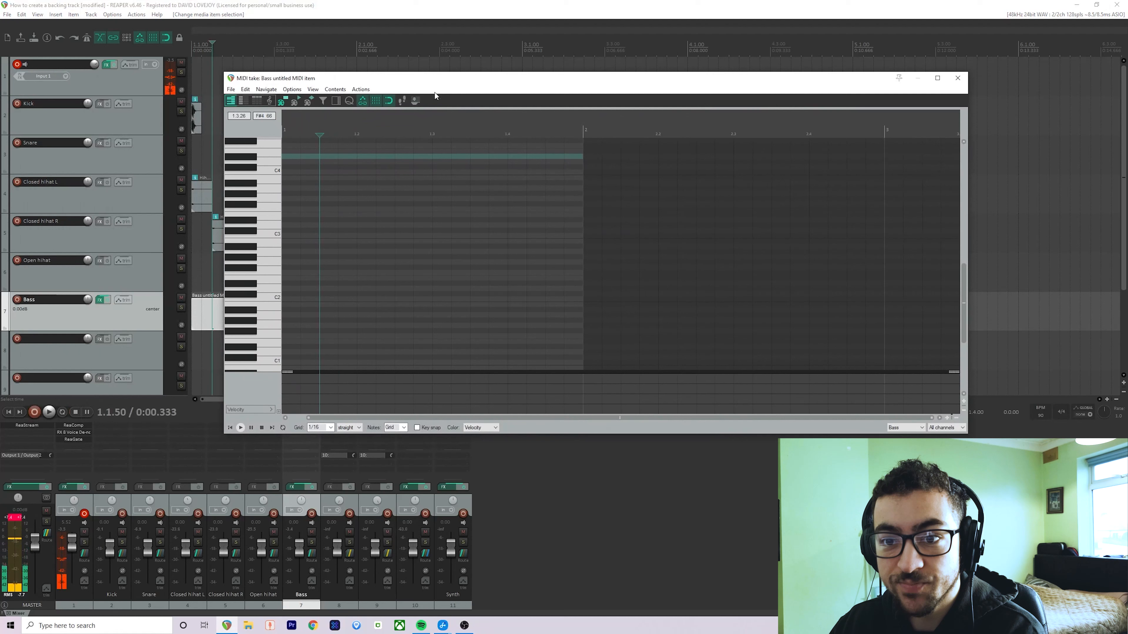
pyautogui.click(273, 235)
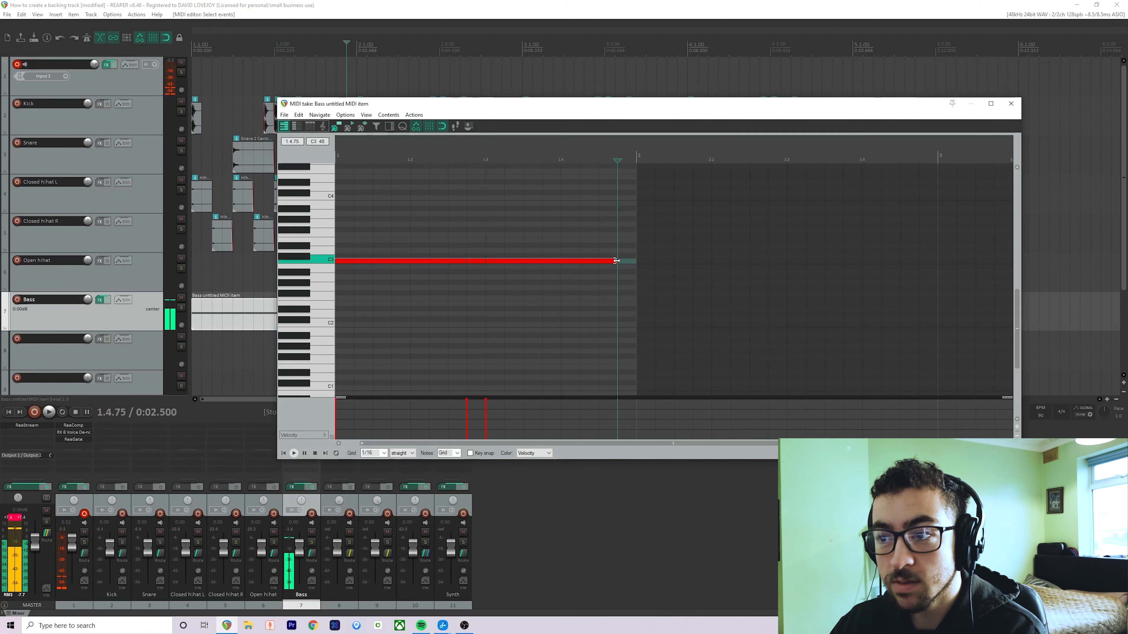
pyautogui.moveTo(616, 260); pyautogui.dragTo(544, 260)
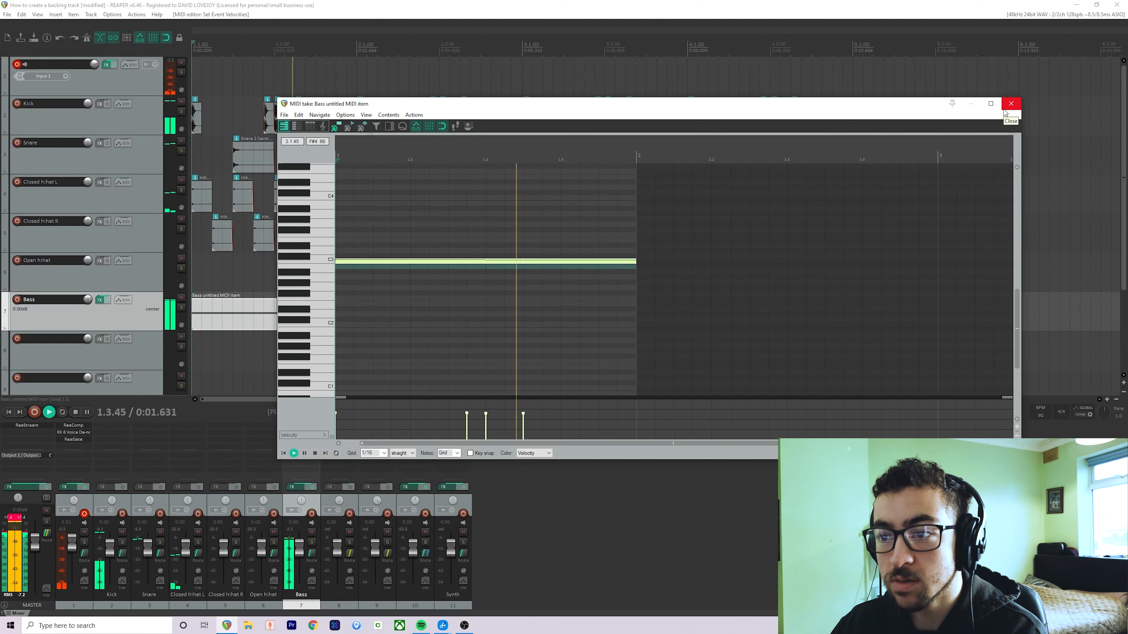
pyautogui.click(1011, 103)
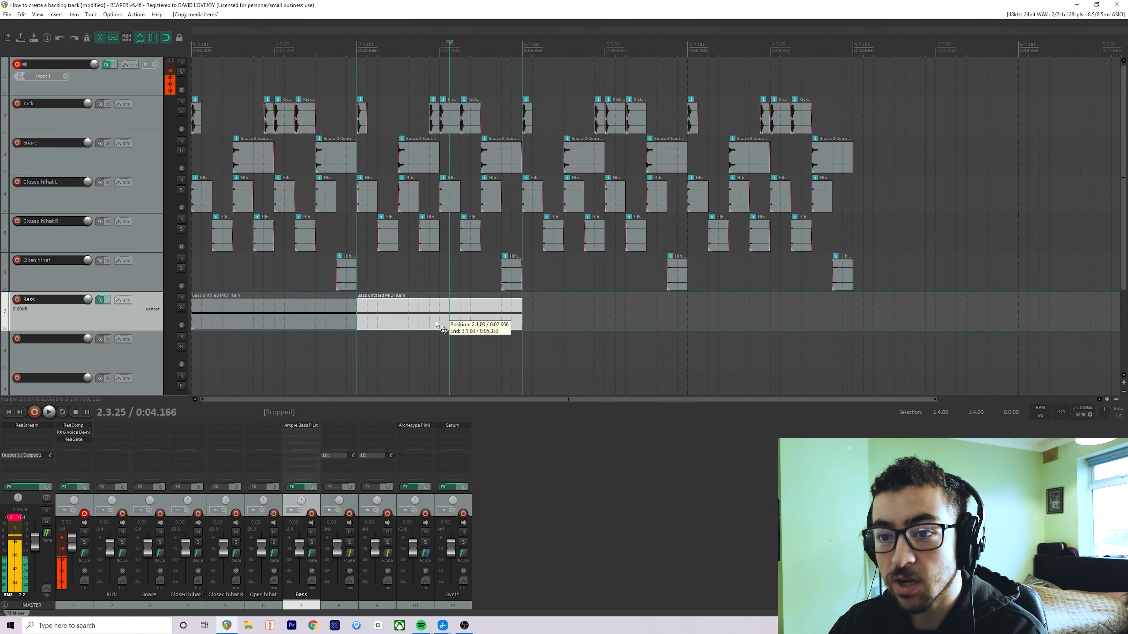
# Copy the bass item to bars 2–4 and transpose each bar's note to its own pitch.
pyautogui.doubleClick(439, 314)
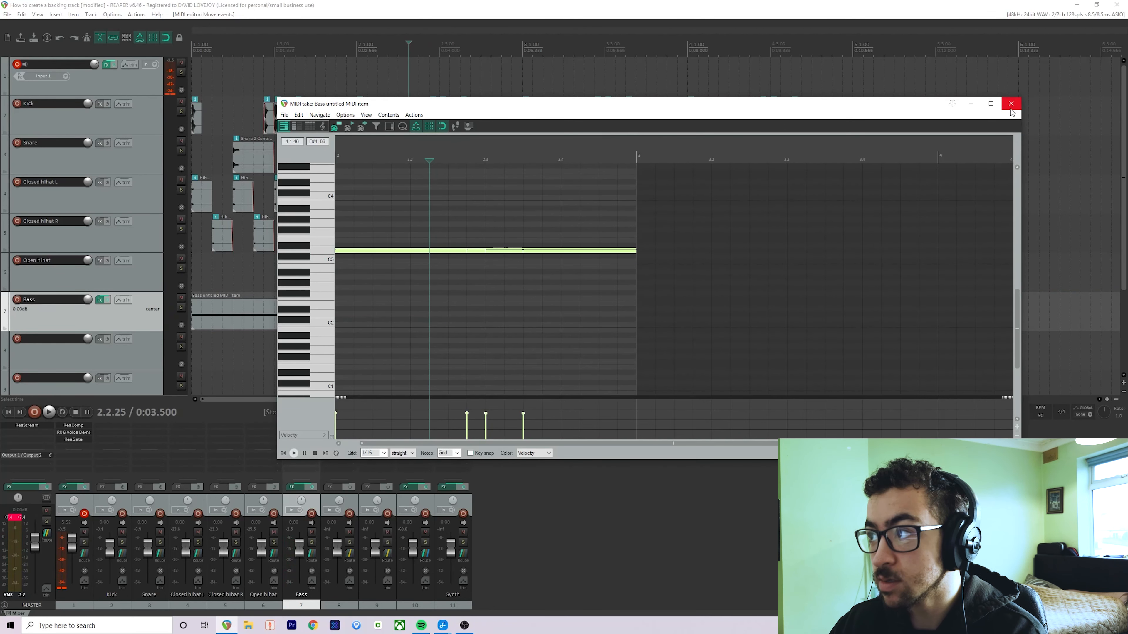
pyautogui.click(1011, 103)
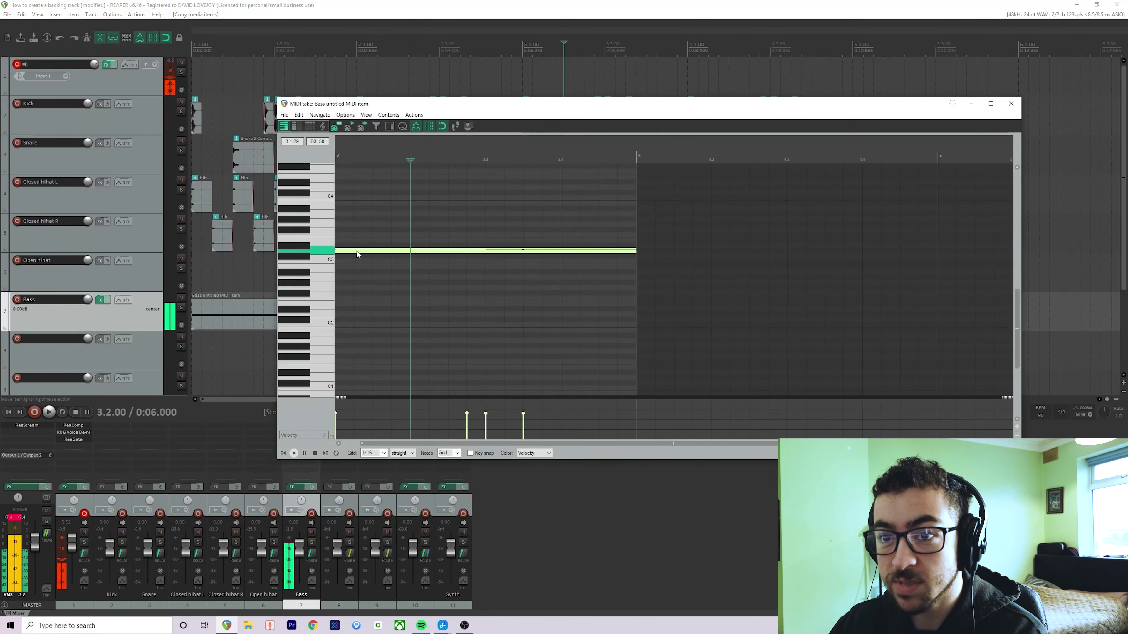
pyautogui.click(1011, 103)
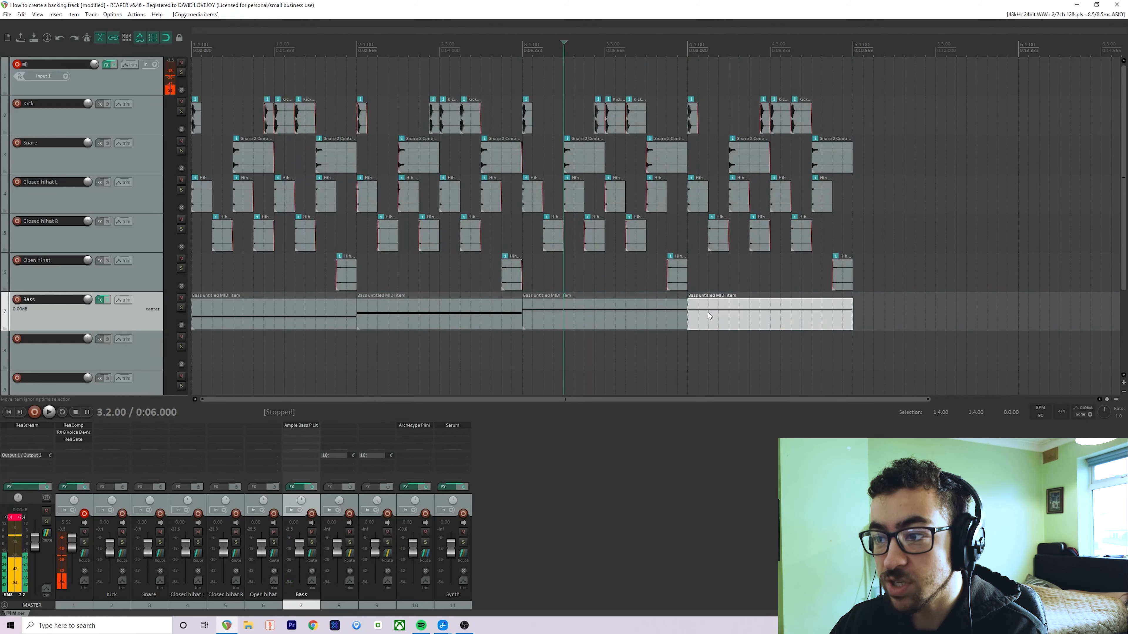
pyautogui.doubleClick(769, 320)
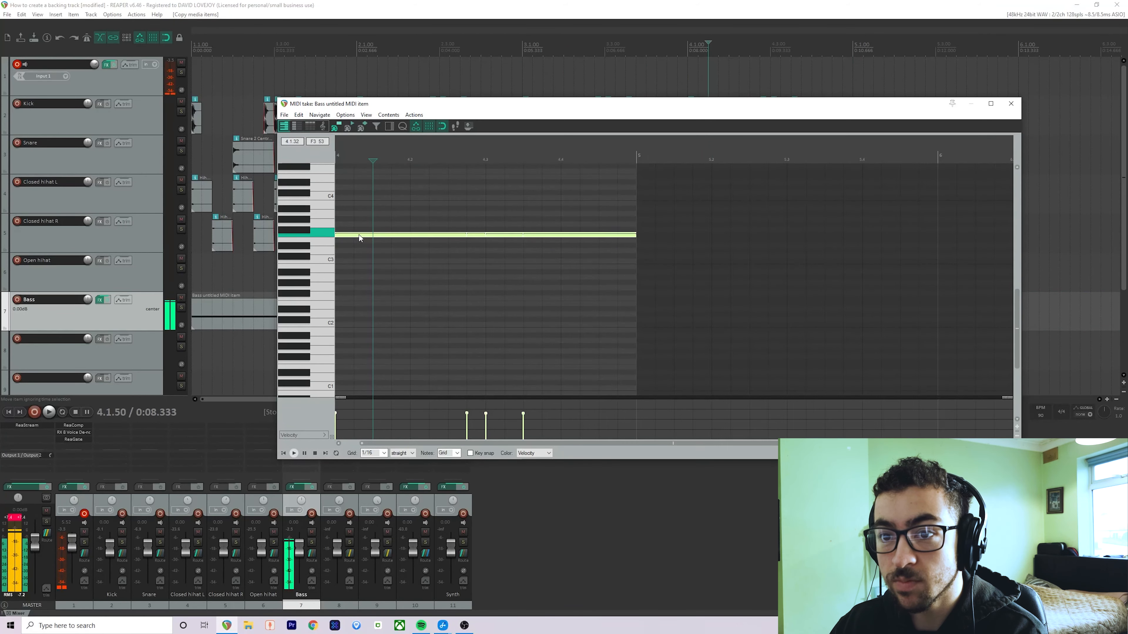
pyautogui.click(1011, 103)
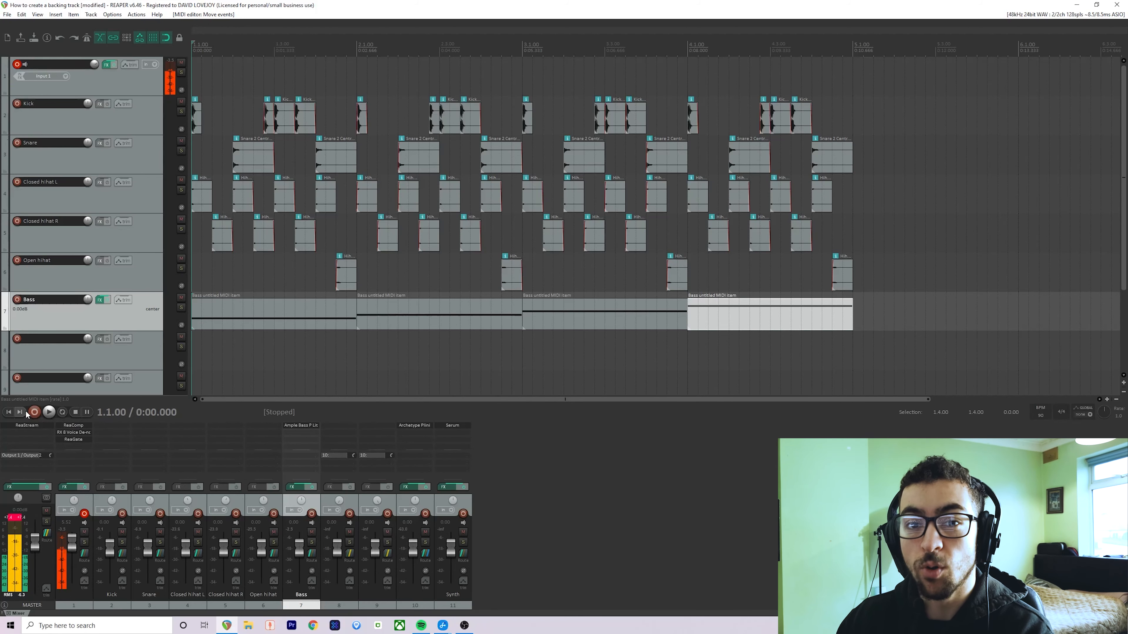
pyautogui.moveTo(20, 412)
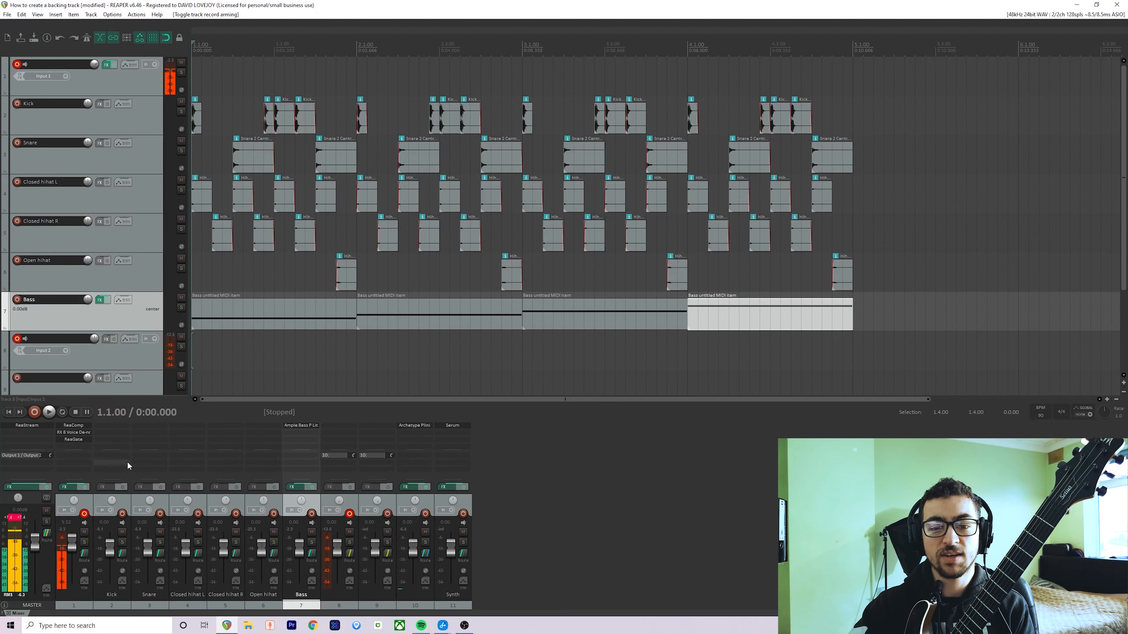
pyautogui.moveTo(50, 412)
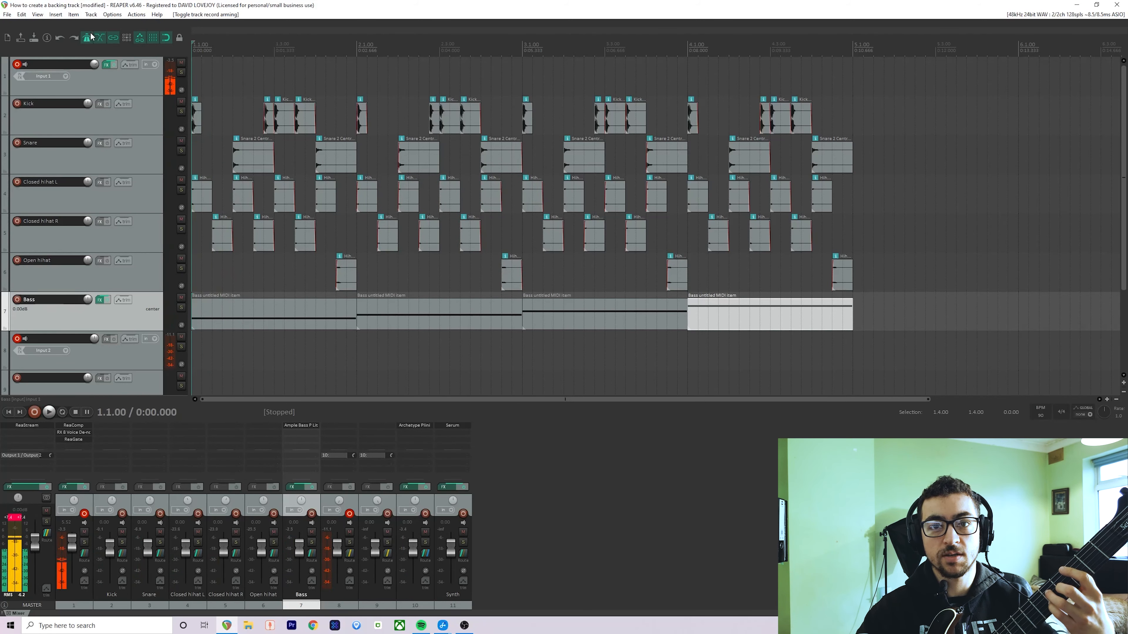
# Record a four-bar guitar take with count-in on the track below Bass.
pyautogui.click(85, 37)
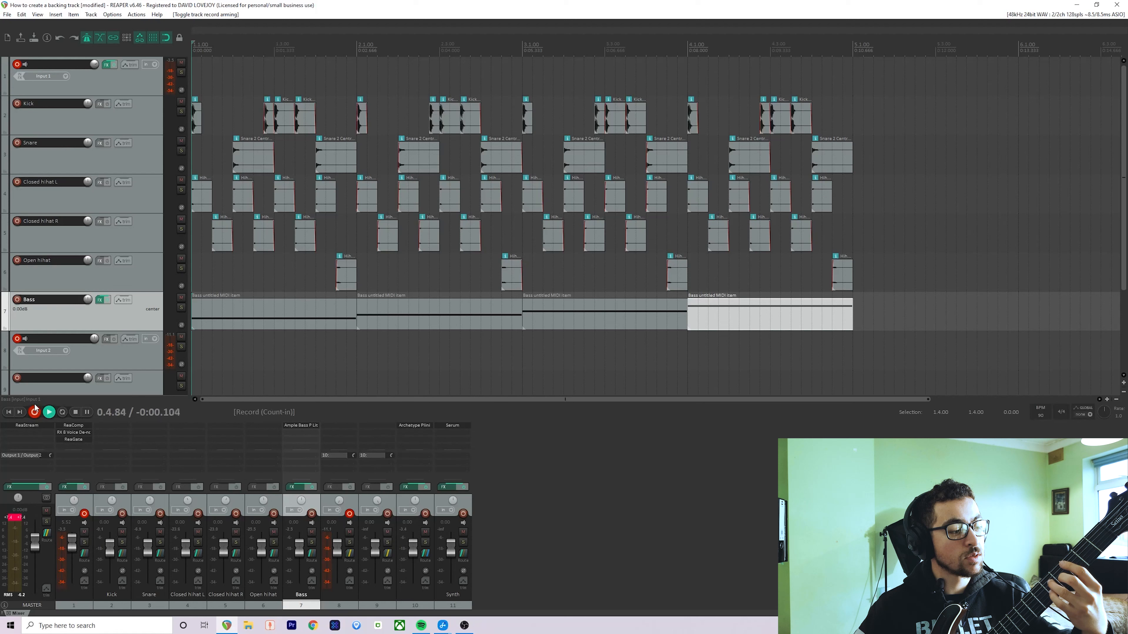
pyautogui.click(34, 412)
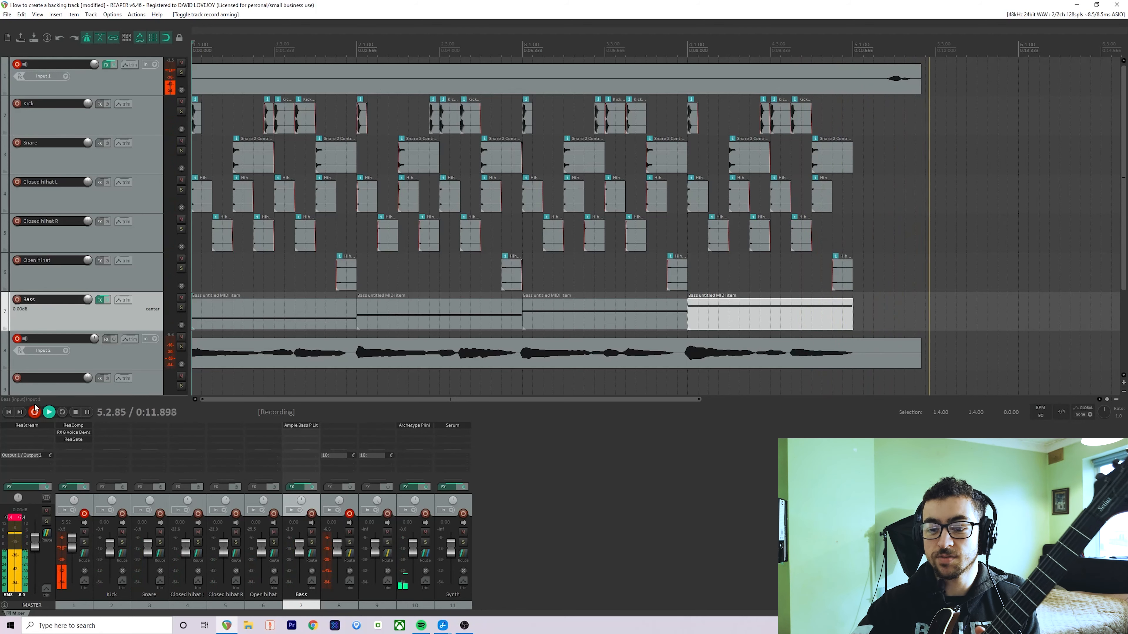
pyautogui.click(34, 412)
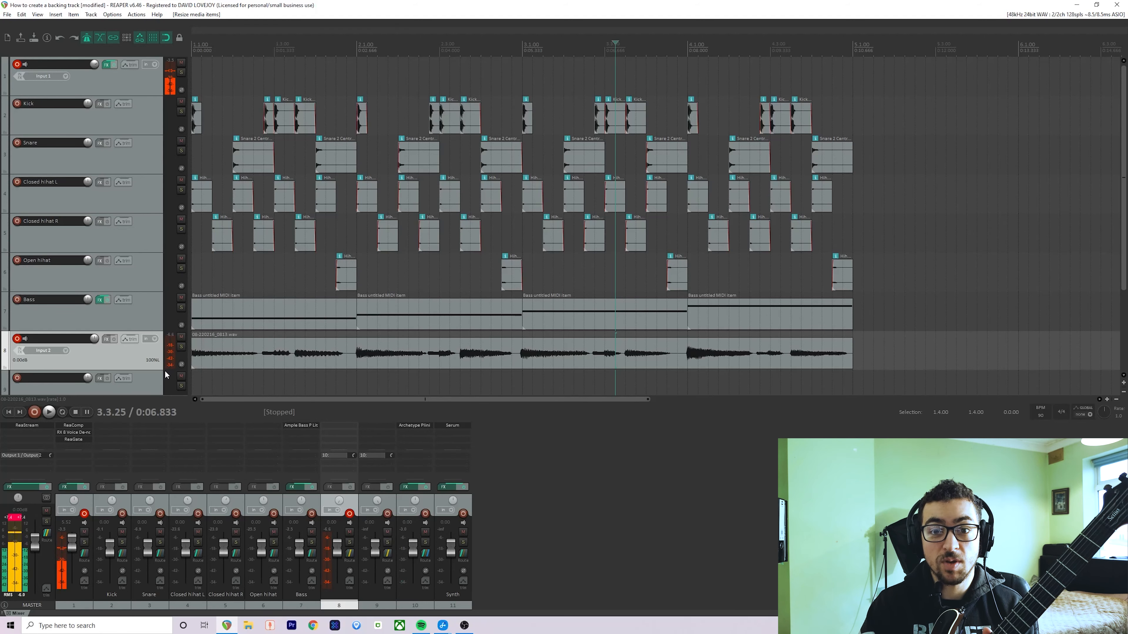
# Arm the next track on Input 2 and record a second guitar take from the start.
pyautogui.scroll(-3)
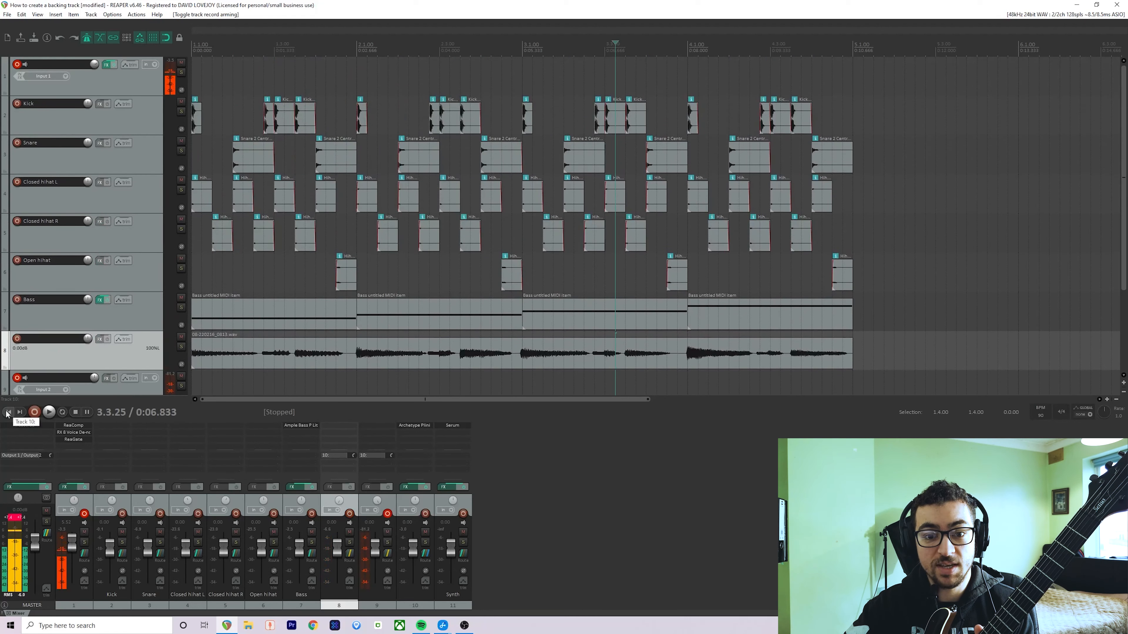
pyautogui.click(49, 412)
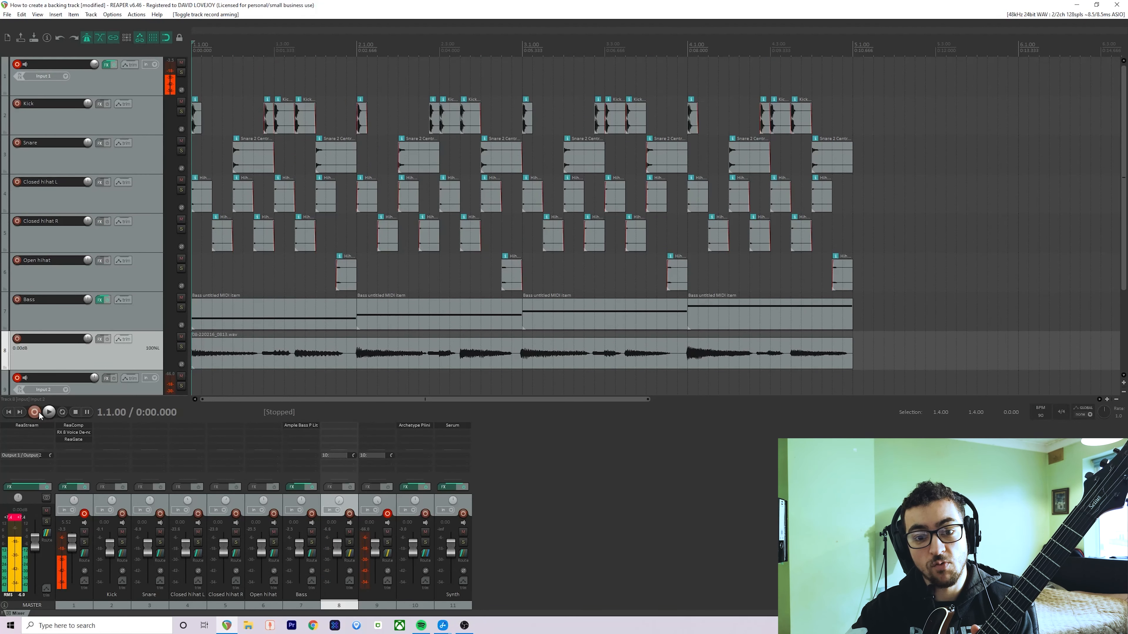
pyautogui.click(34, 412)
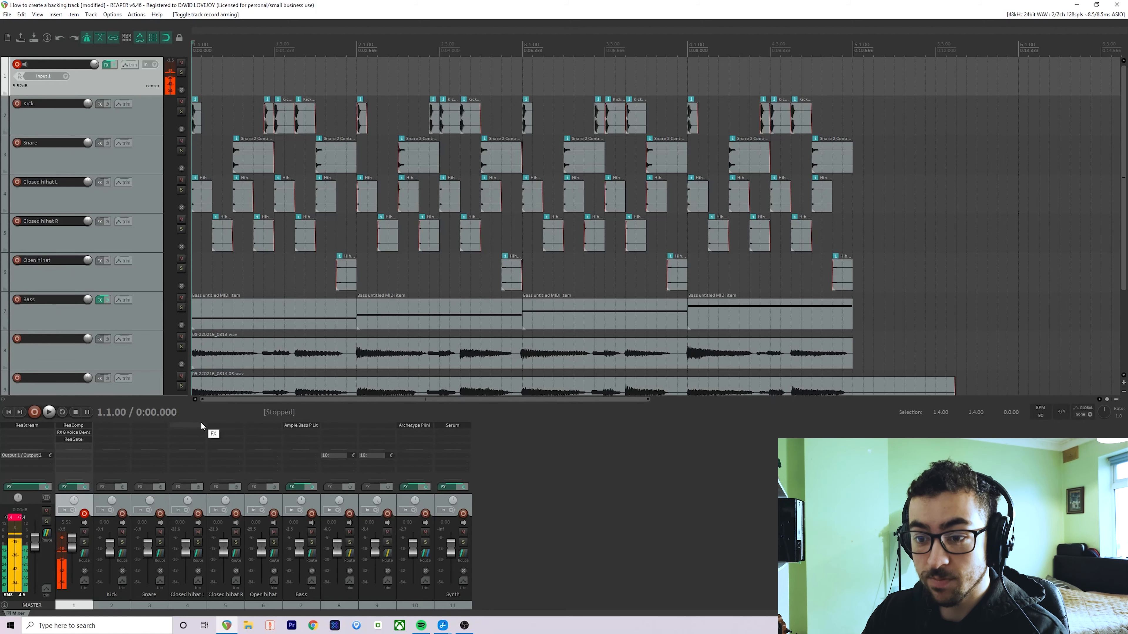
pyautogui.moveTo(414, 432)
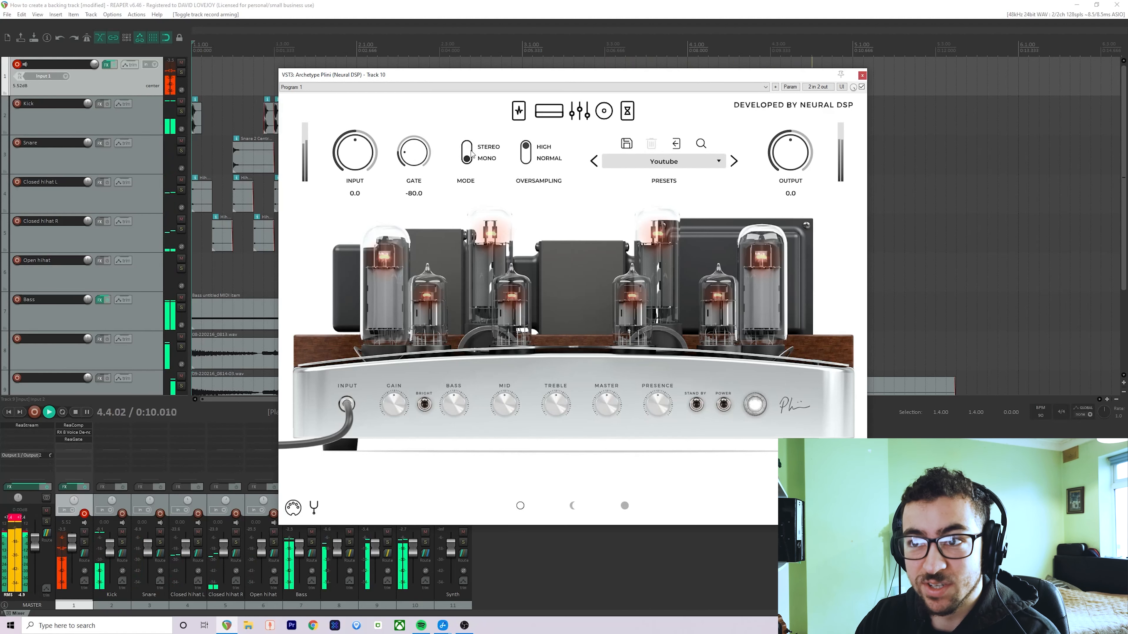
# Close the Archetype Plini guitar amp window to make room for a new Synth track.
pyautogui.click(862, 75)
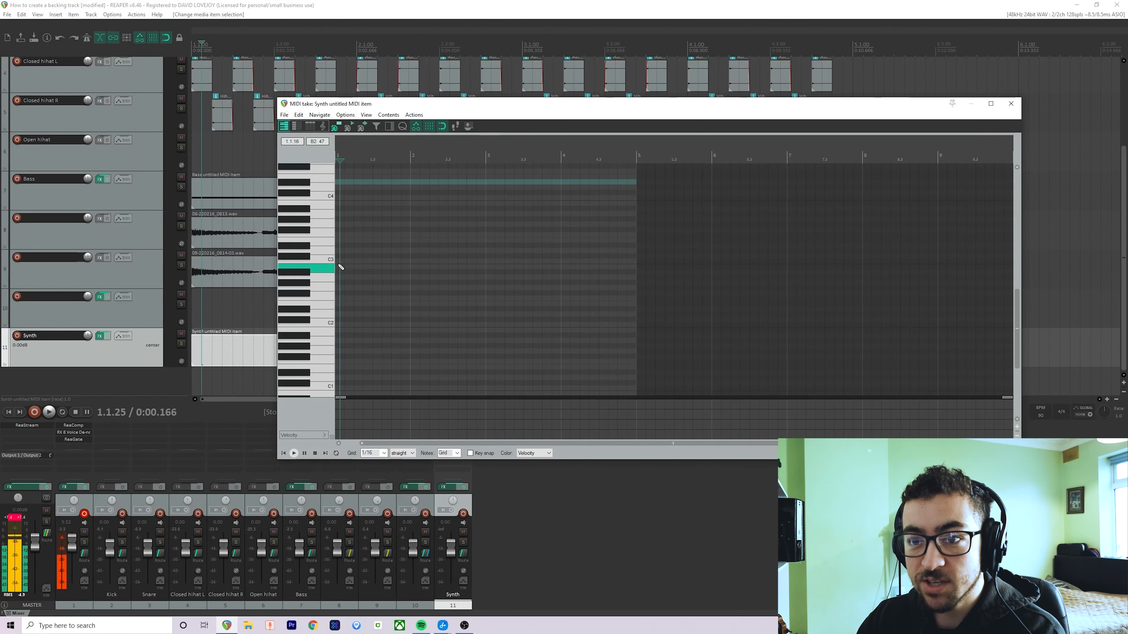
# Draw chord notes lasting the first bar in the Synth item's piano roll.
pyautogui.click(324, 242)
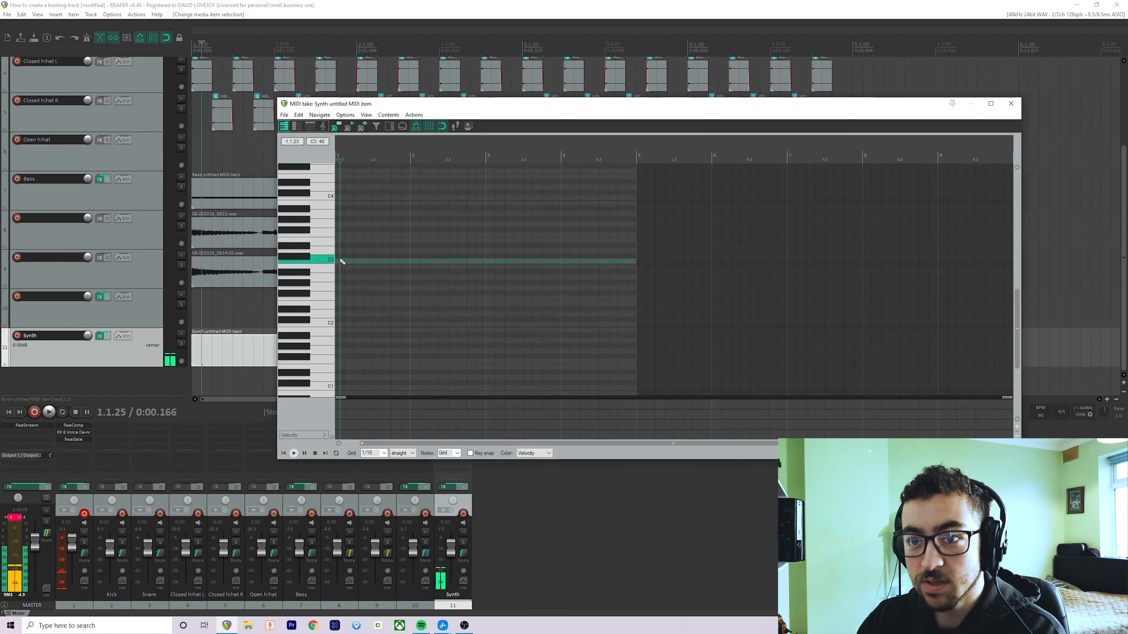
pyautogui.moveTo(339, 261); pyautogui.dragTo(409, 261)
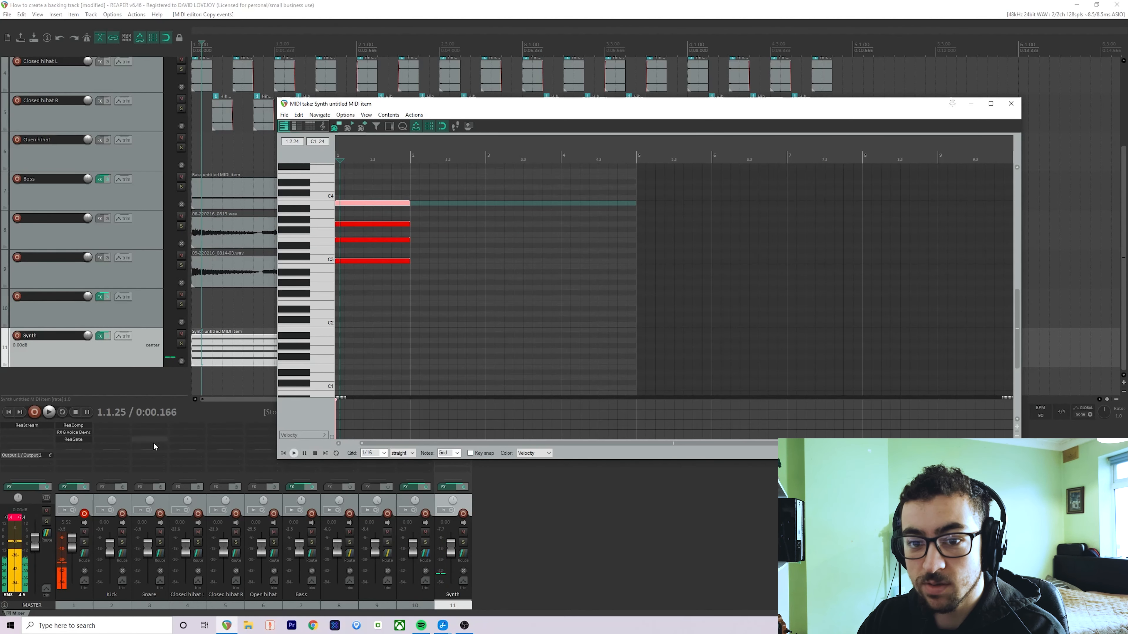
# Leave the MIDI editor, start playback and bring up Serum on the Synth mixer strip.
pyautogui.click(1011, 103)
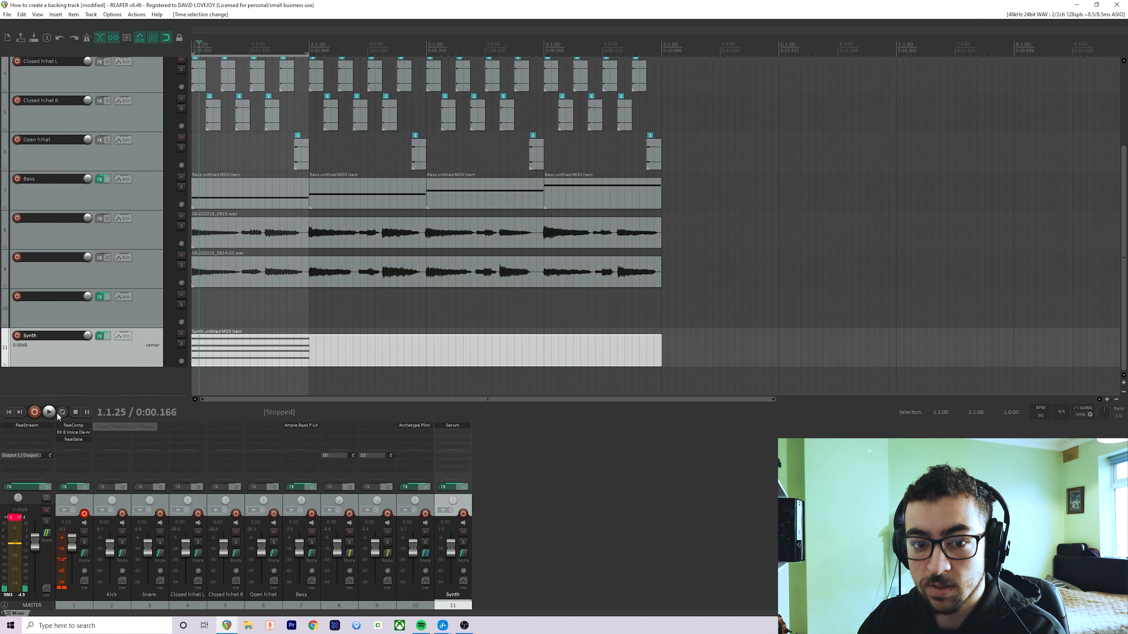
pyautogui.click(49, 413)
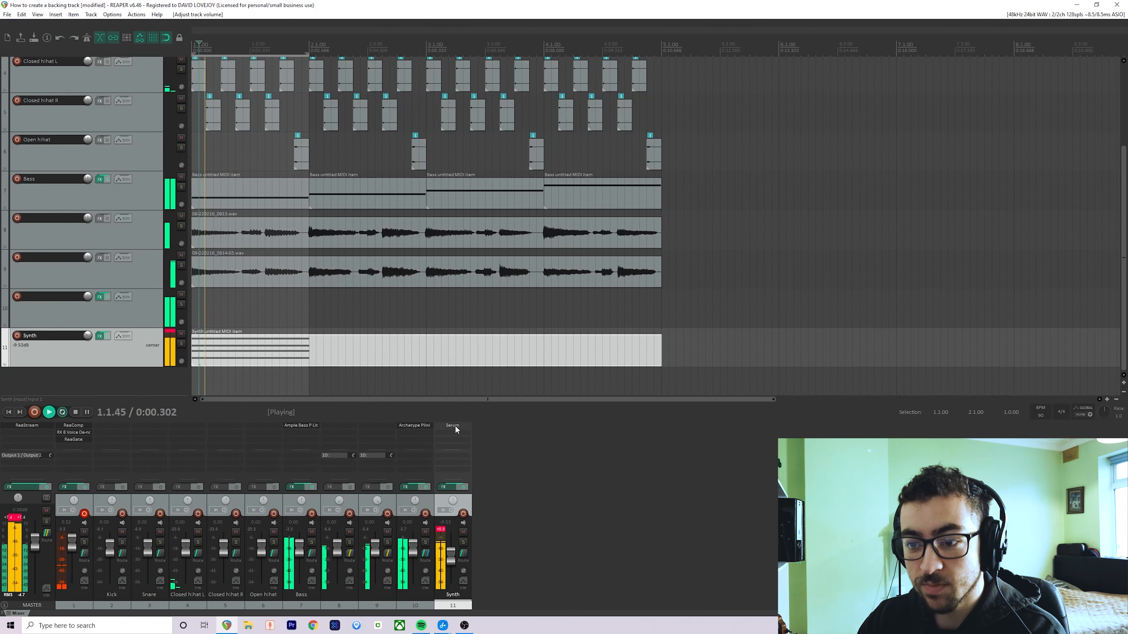
pyautogui.click(453, 426)
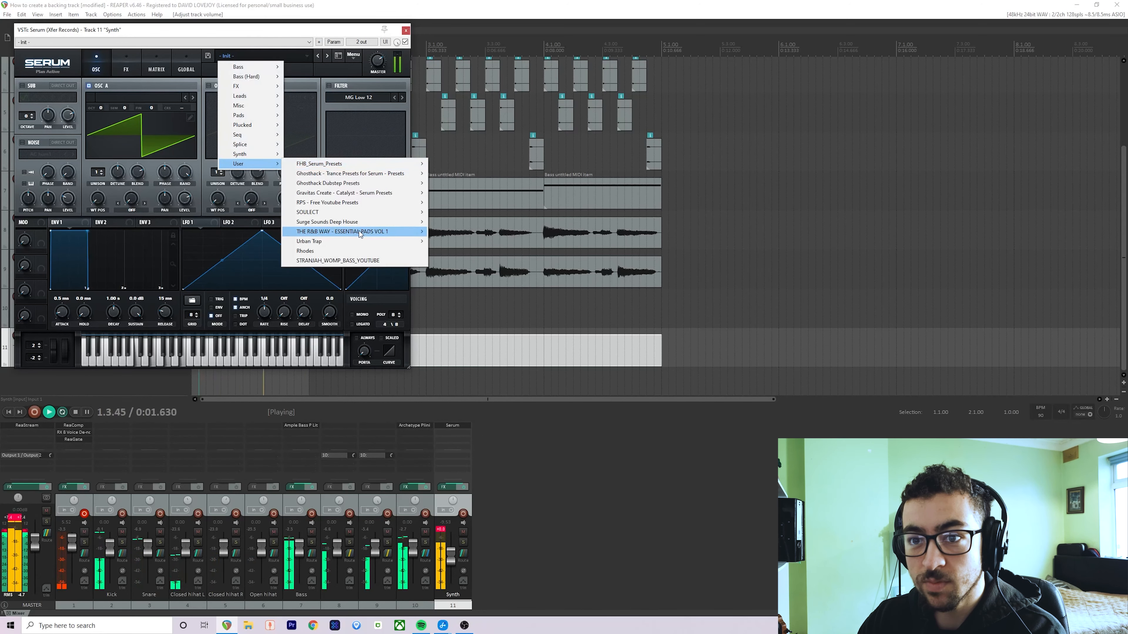
pyautogui.moveTo(308, 212)
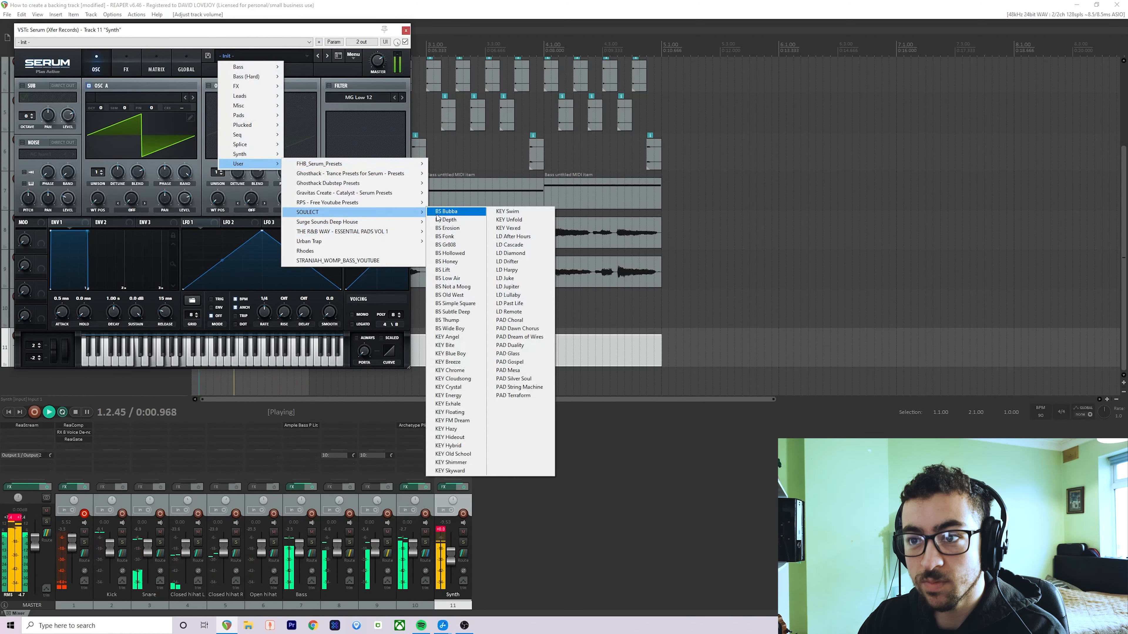
# Load a SOULECT pad preset in Serum and step through the next pads while the track plays.
pyautogui.click(517, 329)
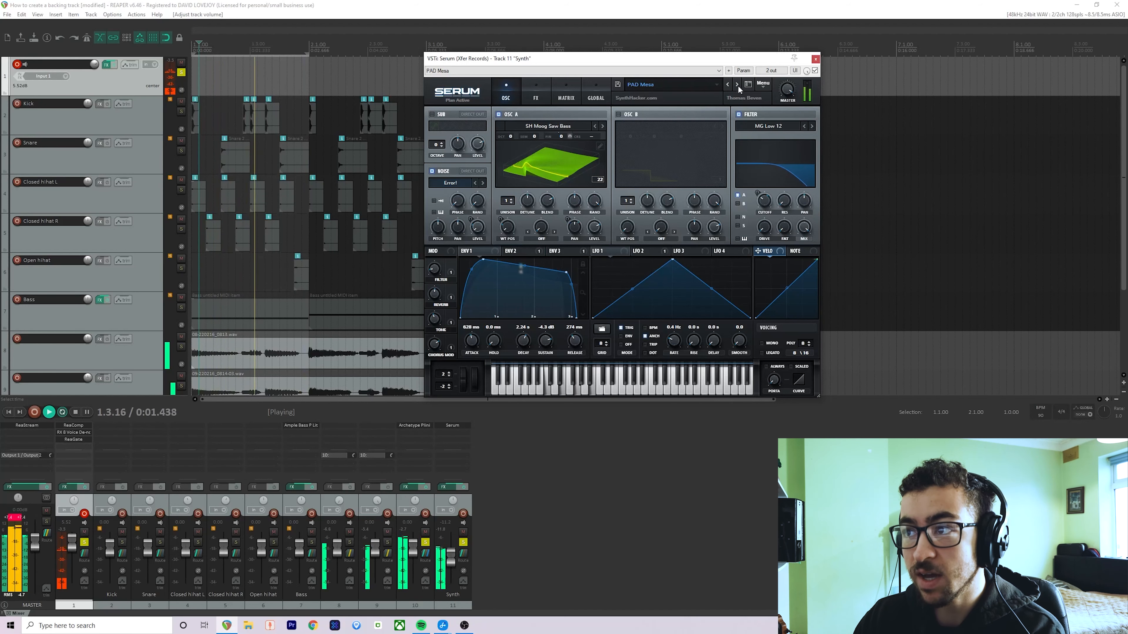
pyautogui.moveTo(737, 85)
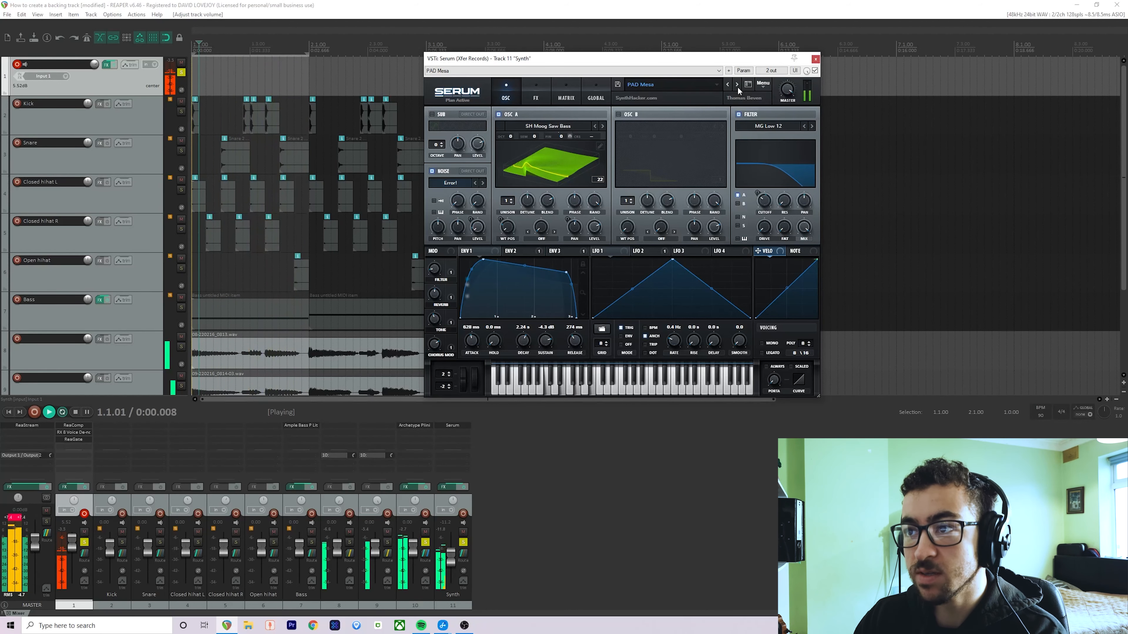
pyautogui.click(737, 84)
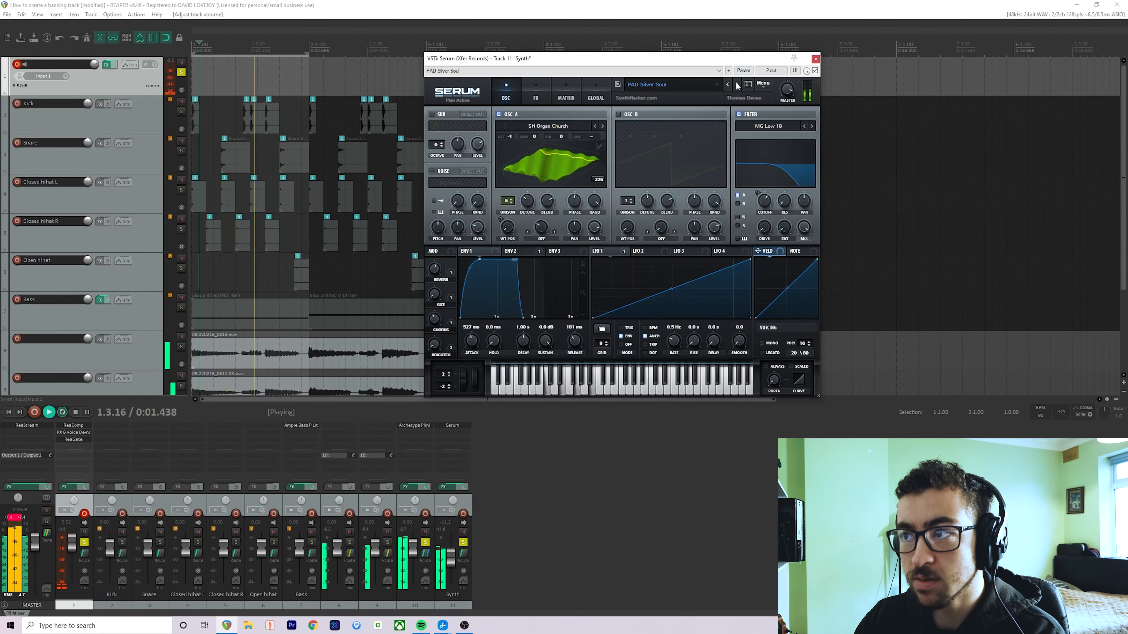
pyautogui.click(736, 85)
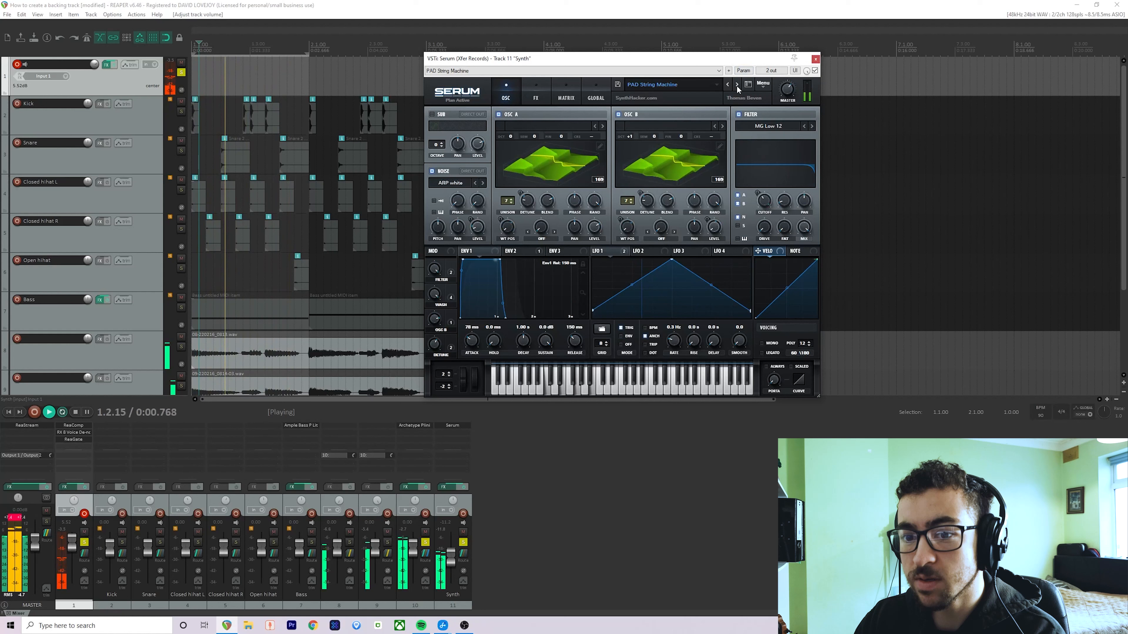
pyautogui.click(736, 84)
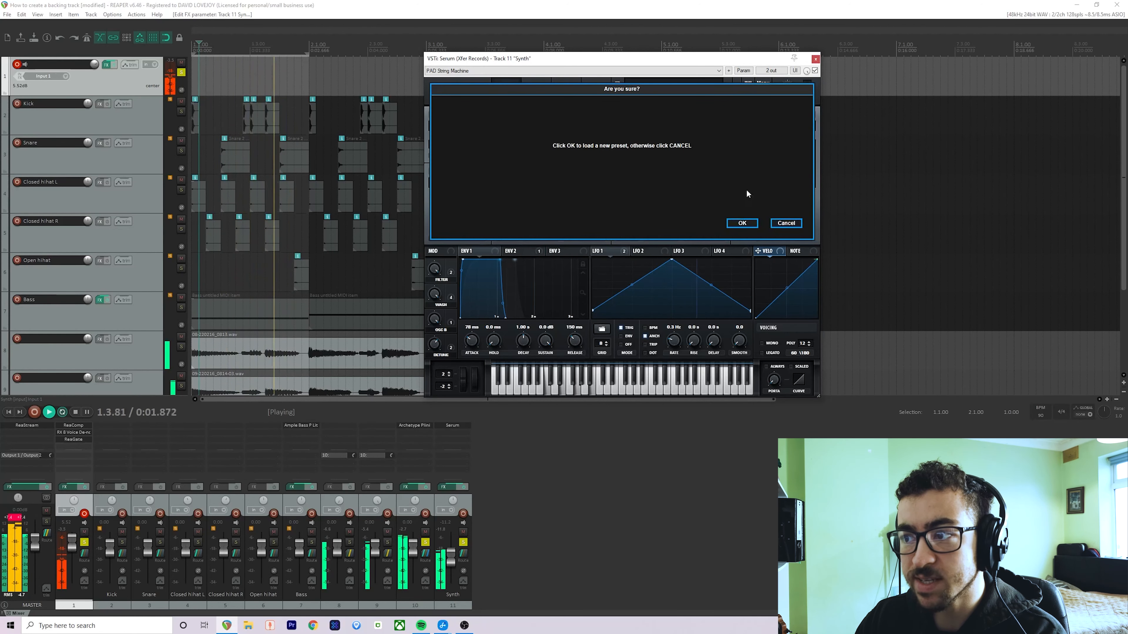
pyautogui.click(741, 224)
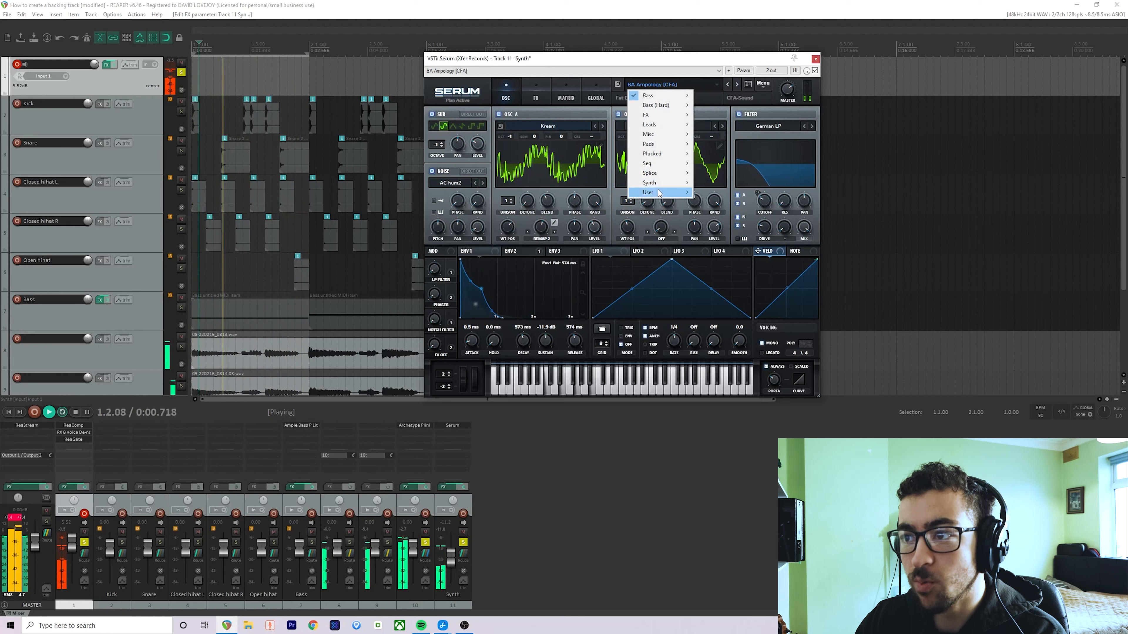
pyautogui.moveTo(656, 192)
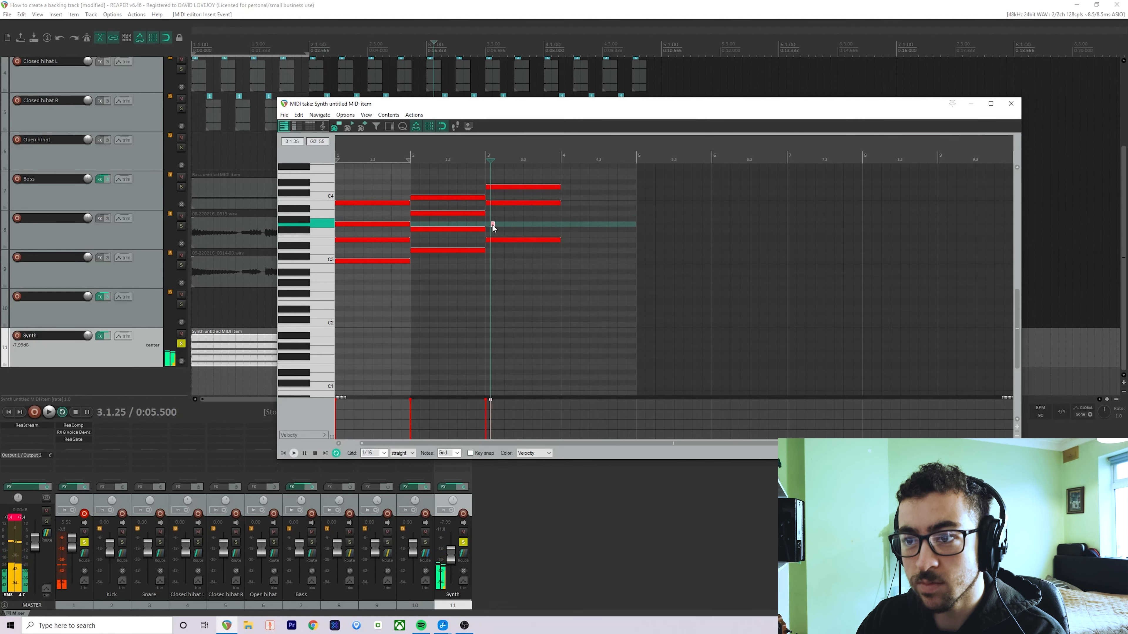
# Add the bar-3 and bar-4 chord notes, drop the bar-4 note into place and play the progression back.
pyautogui.click(447, 231)
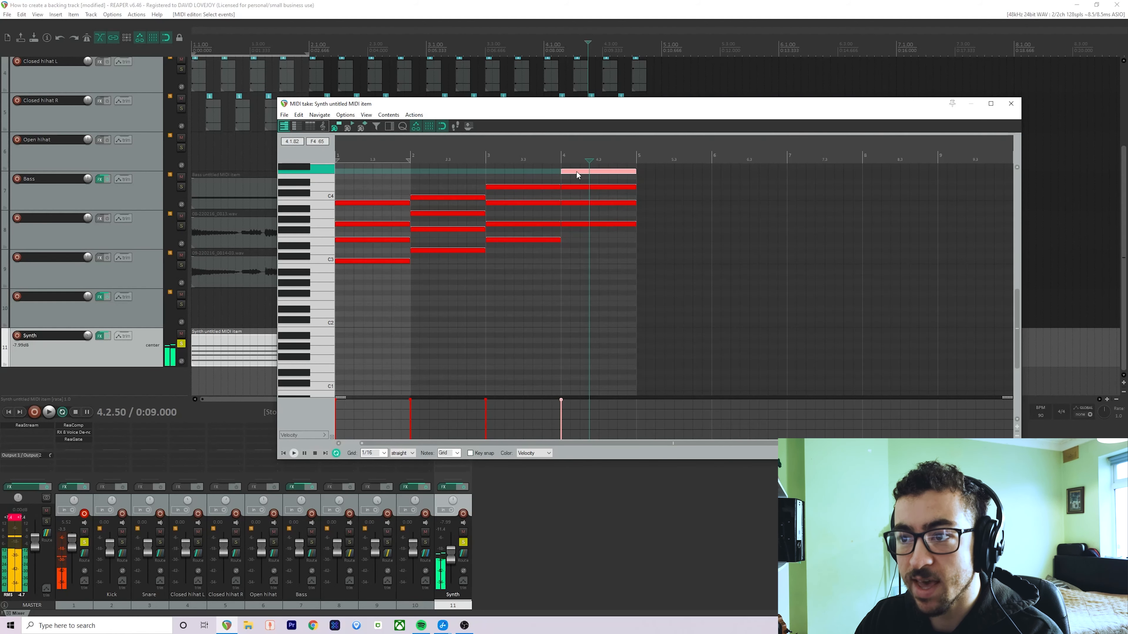
pyautogui.moveTo(597, 173); pyautogui.dragTo(597, 237)
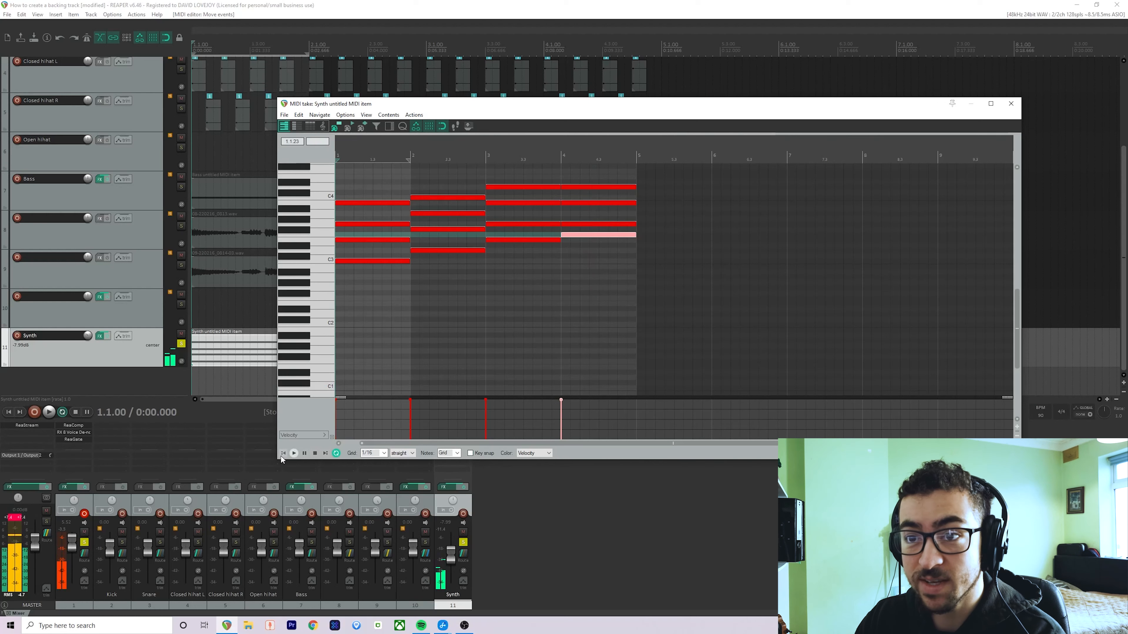
pyautogui.click(294, 453)
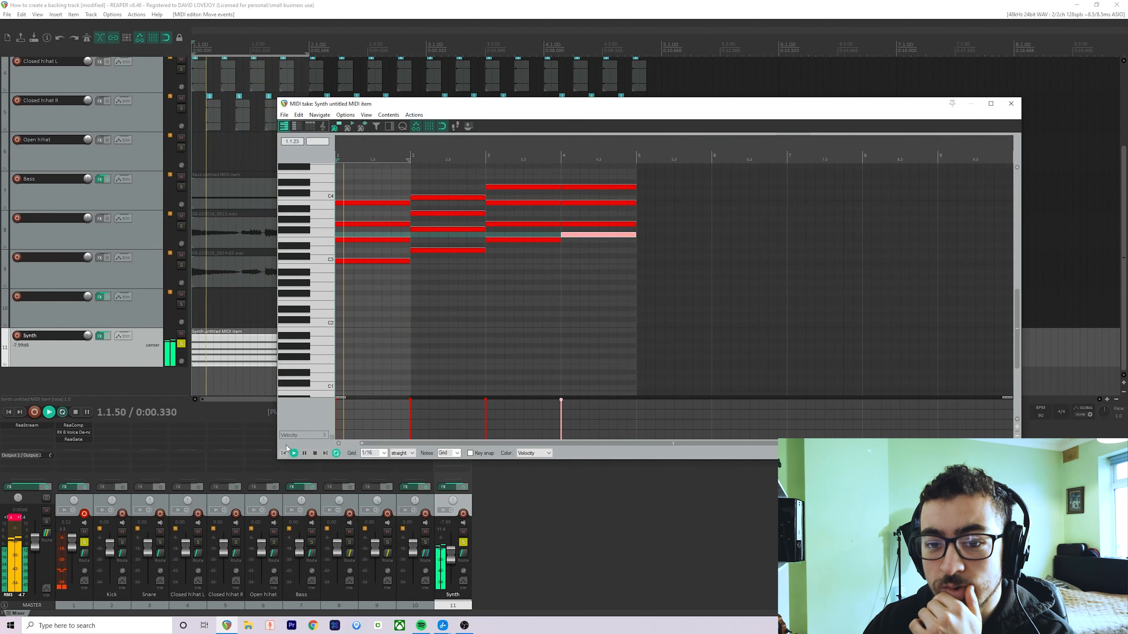
pyautogui.click(62, 412)
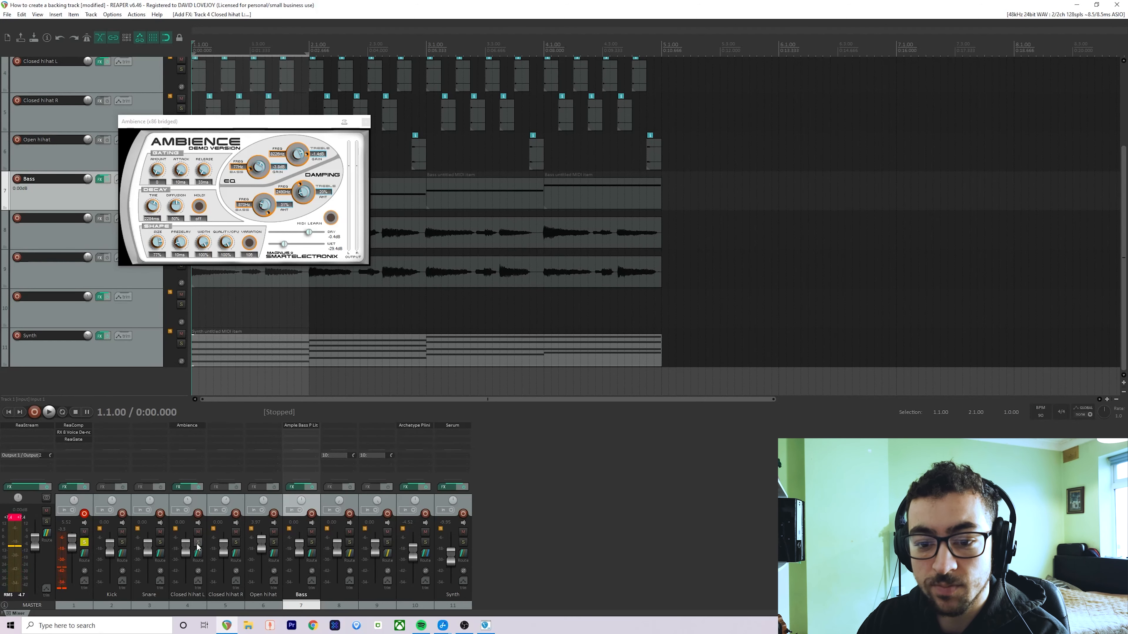
# Solo Closed hihat L to audition its Ambience reverb, close the plugin and unsolo.
pyautogui.click(49, 413)
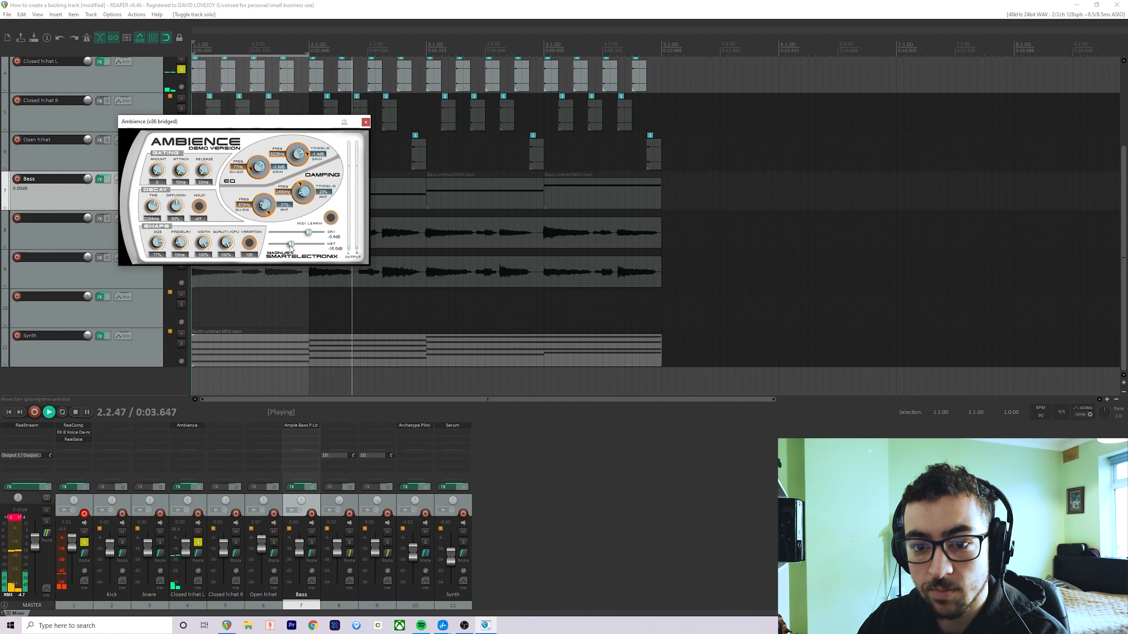
pyautogui.click(366, 122)
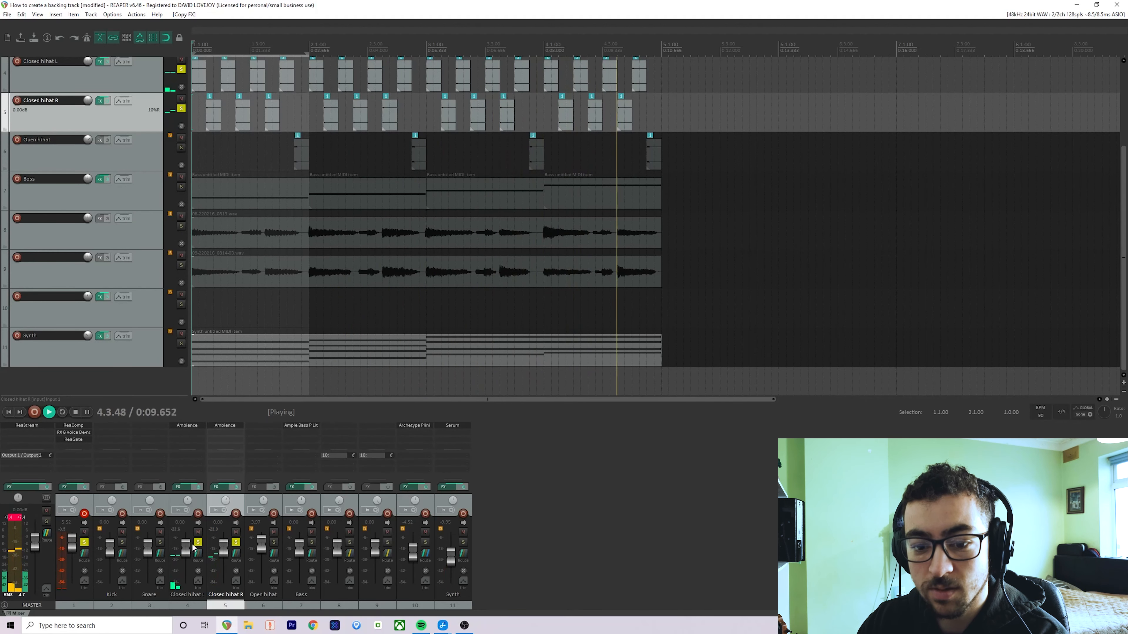
pyautogui.click(85, 542)
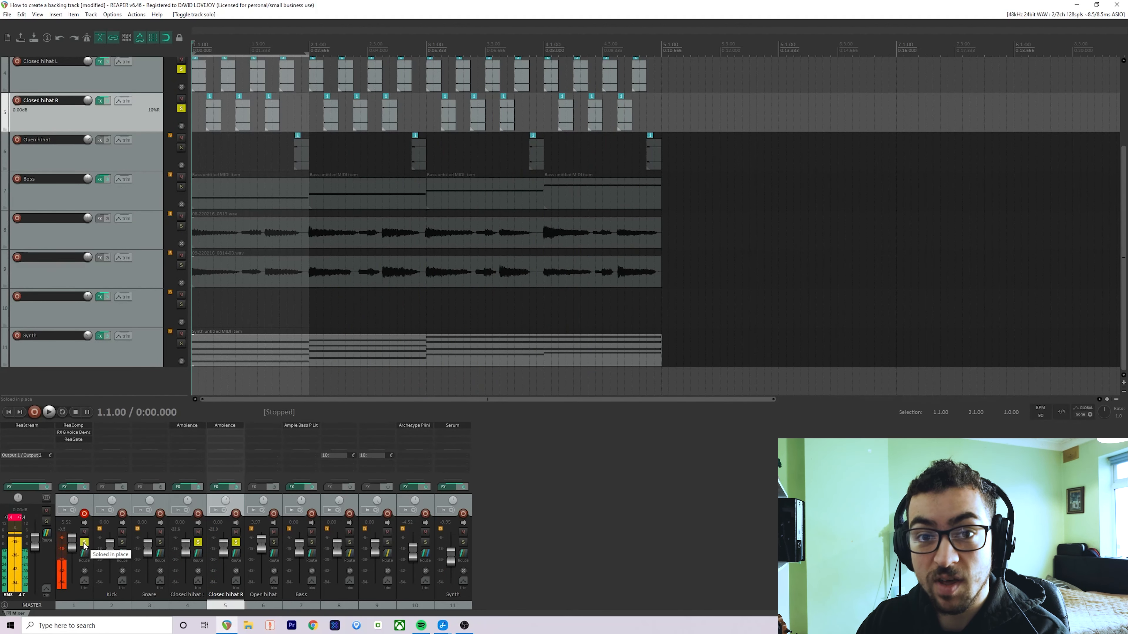